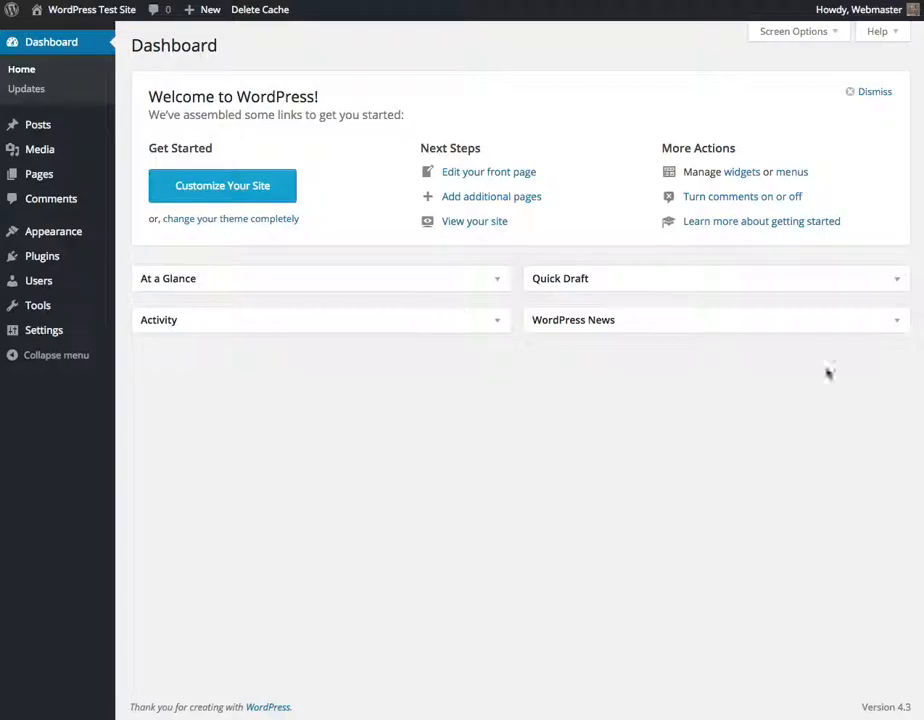
mouse_move(350, 158)
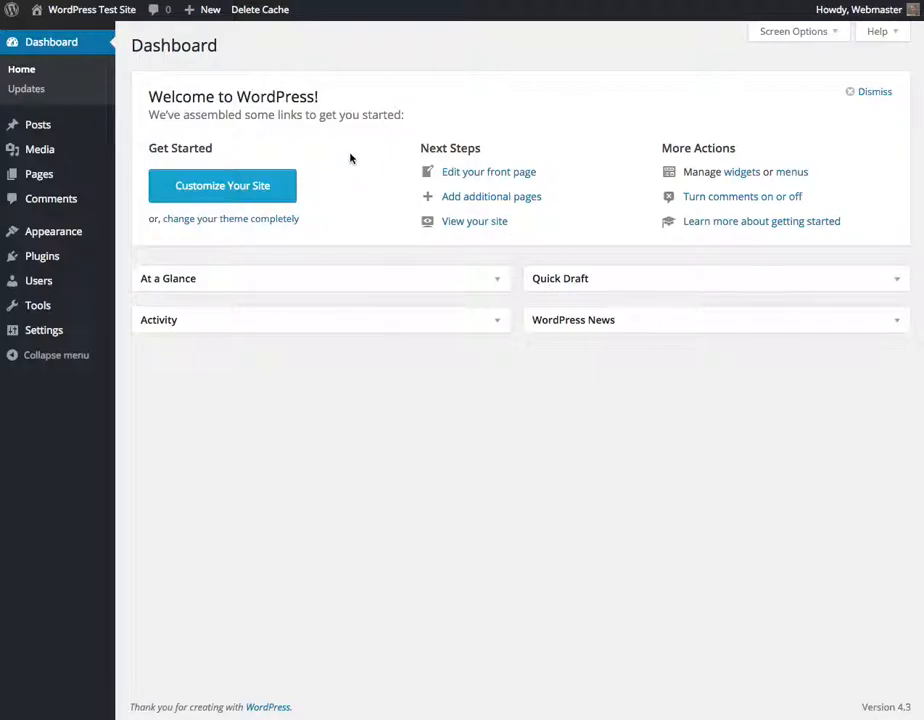
mouse_move(340, 212)
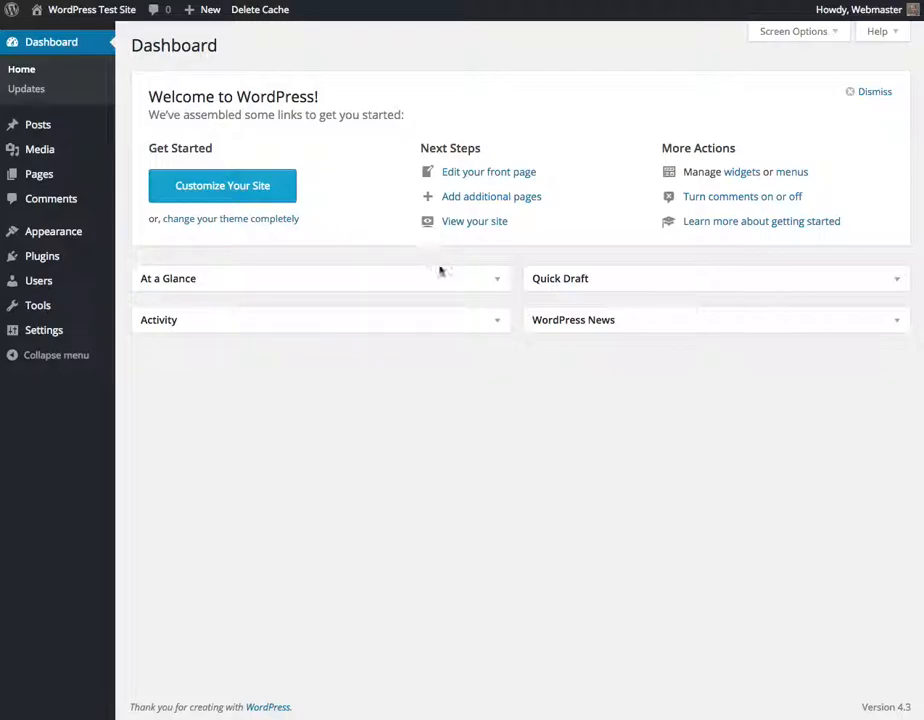
- Expand and collapse the dashboard widgets: At a Glance, Activity, News and Quick Draft
click(496, 278)
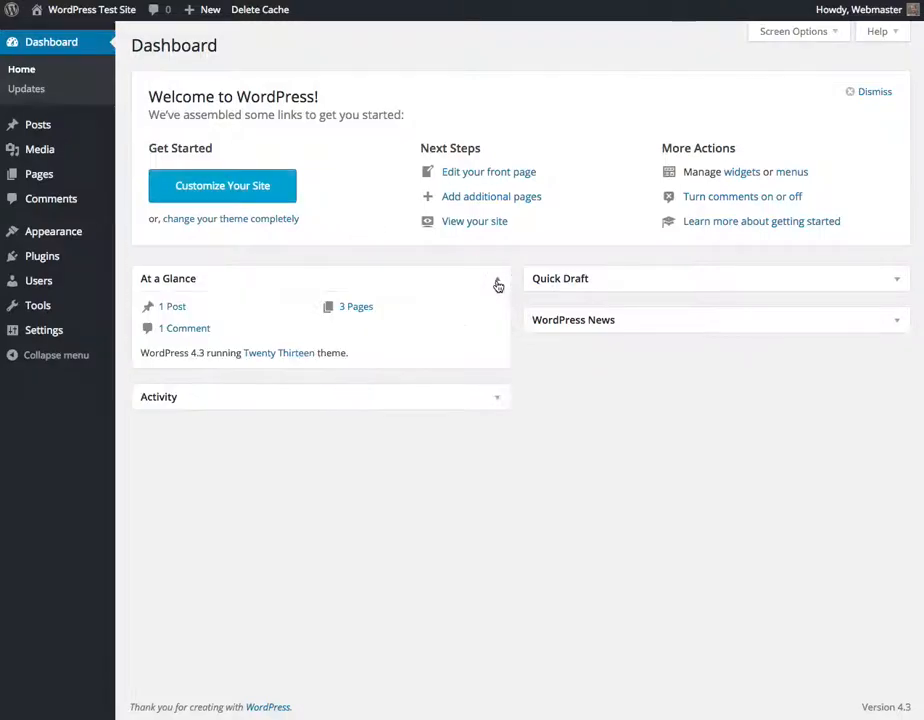
click(496, 396)
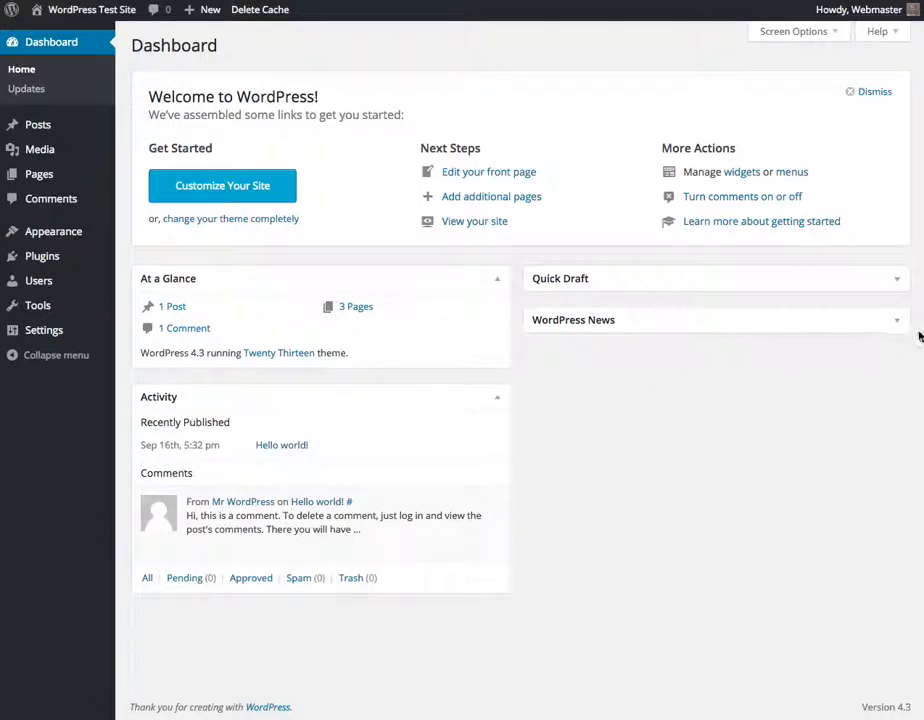
click(896, 320)
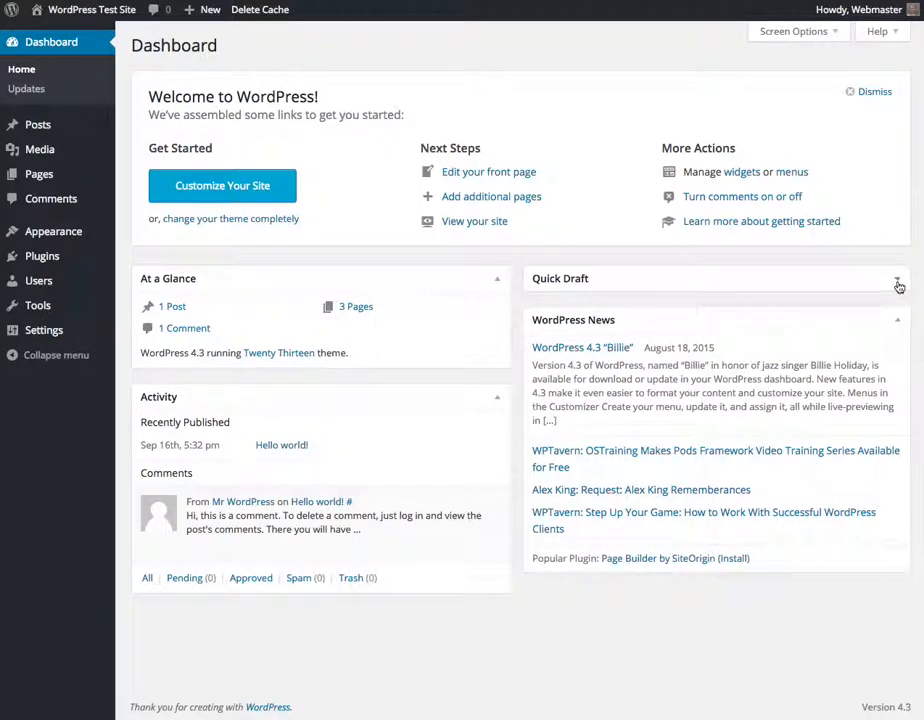
click(896, 284)
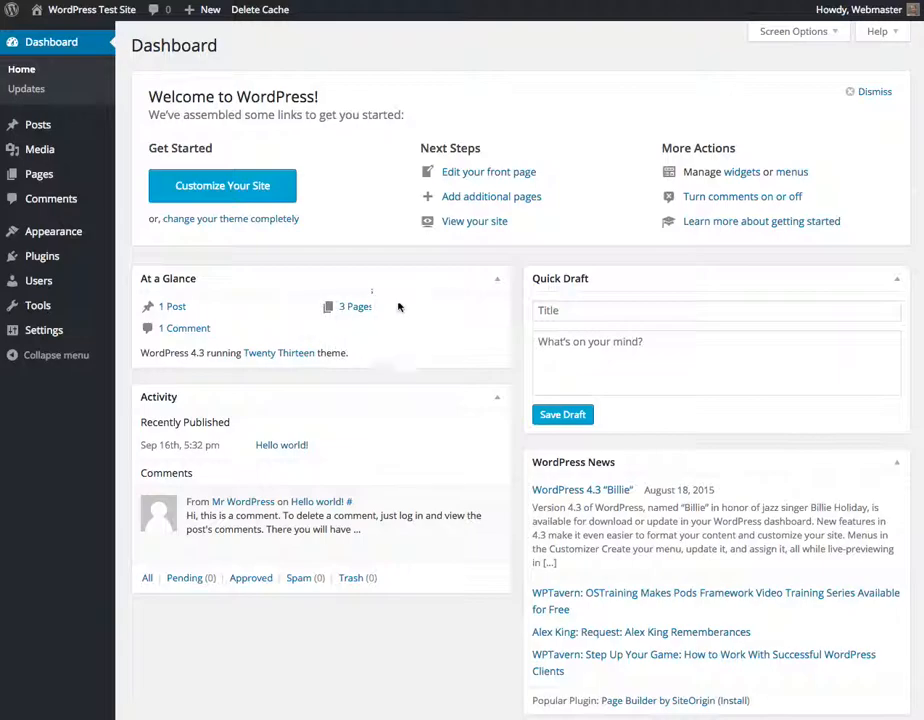
mouse_move(330, 480)
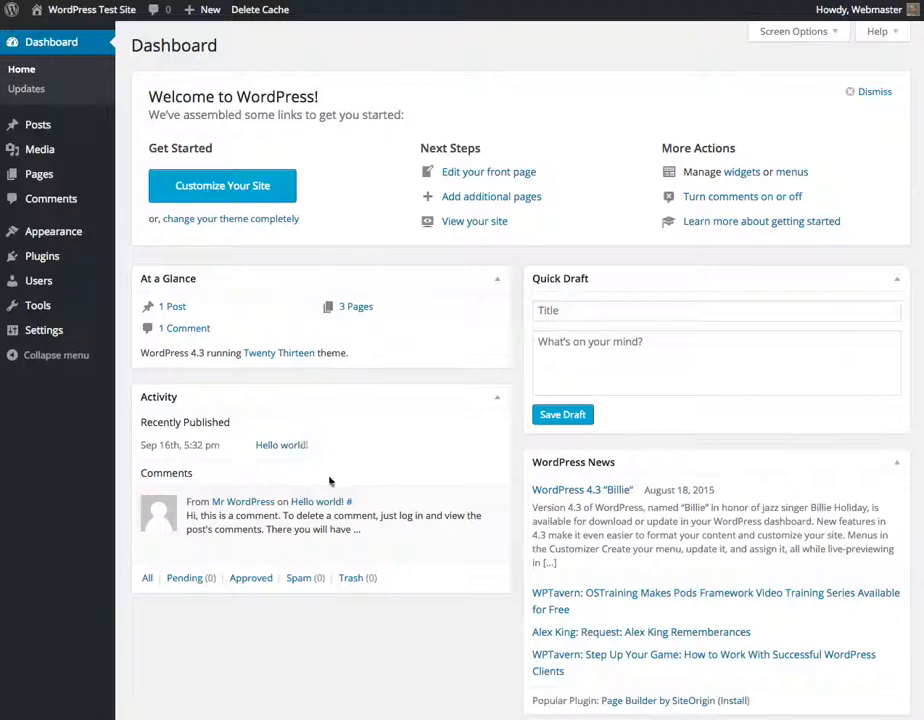
click(496, 396)
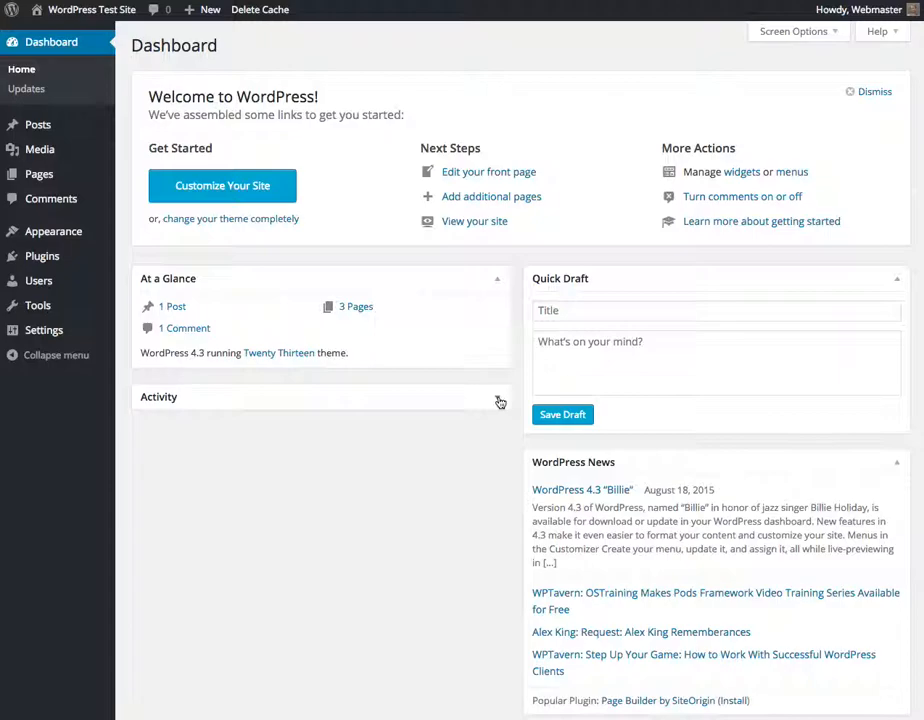
click(500, 396)
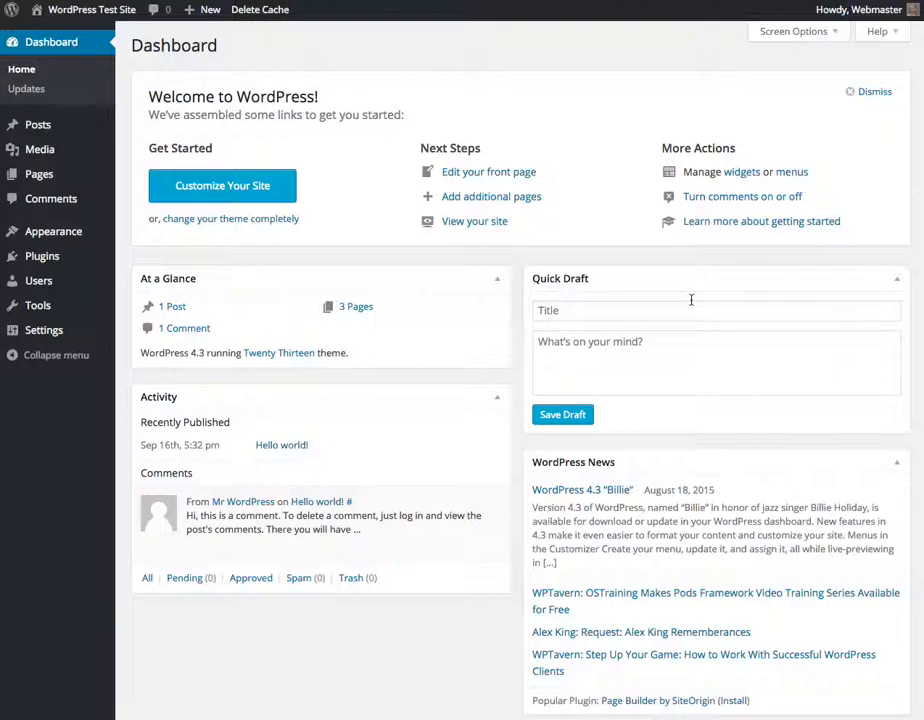
mouse_move(248, 138)
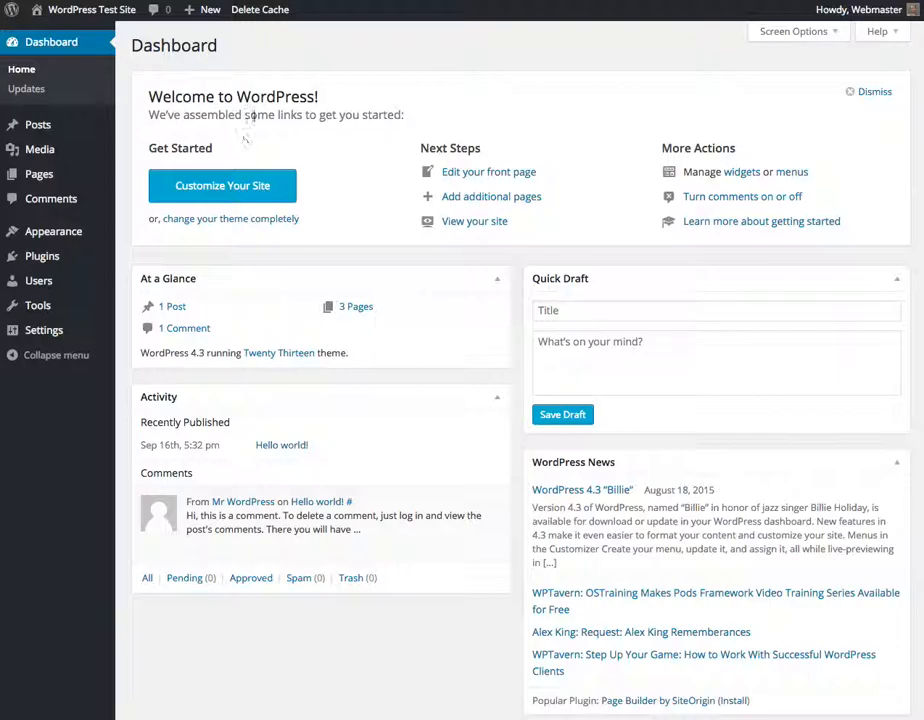
mouse_move(268, 68)
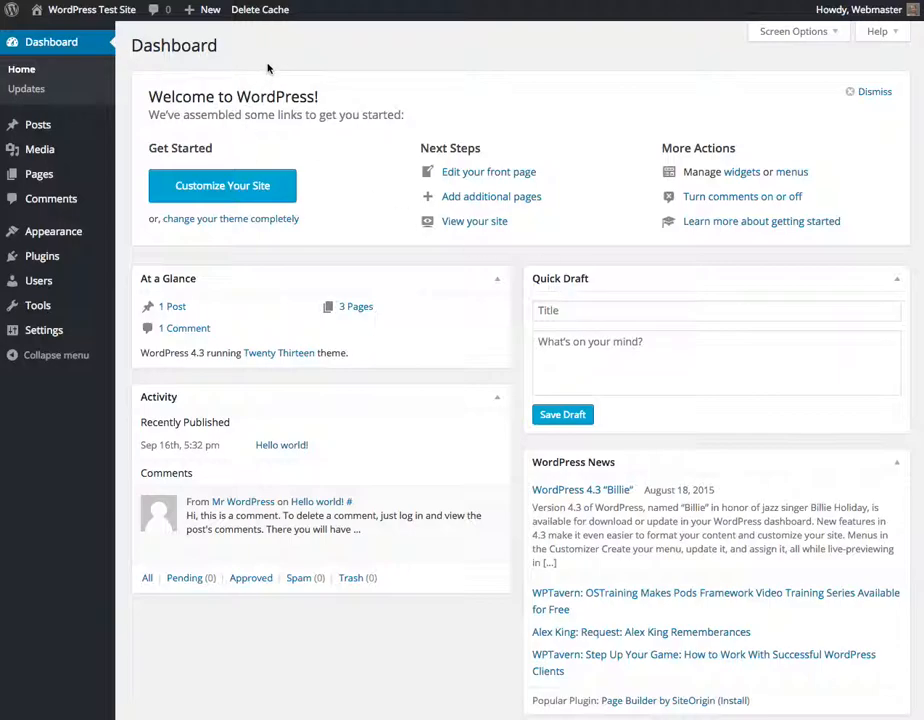
mouse_move(632, 300)
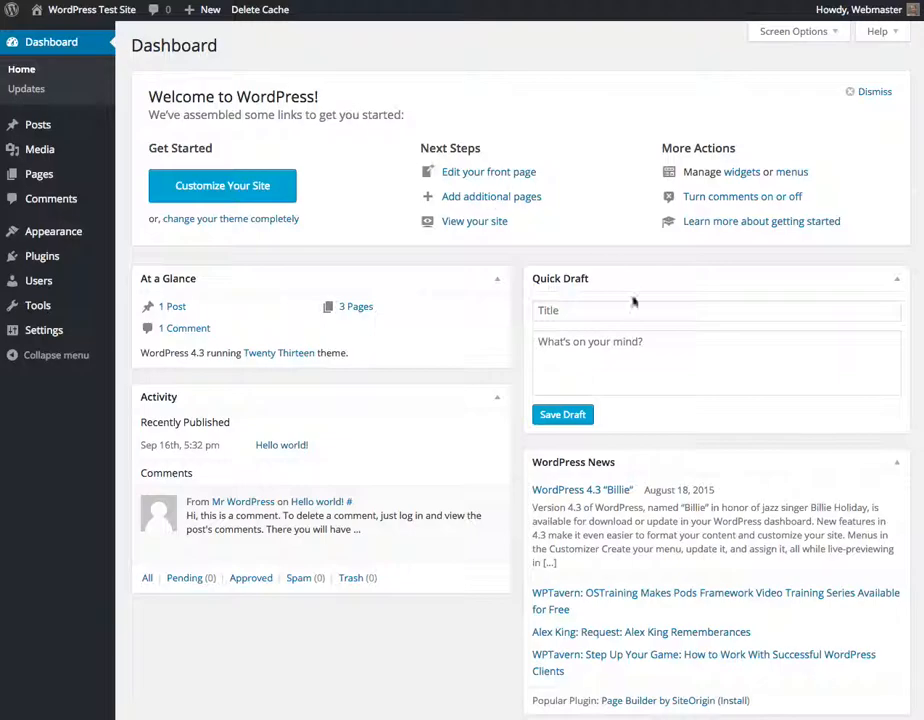
mouse_move(494, 304)
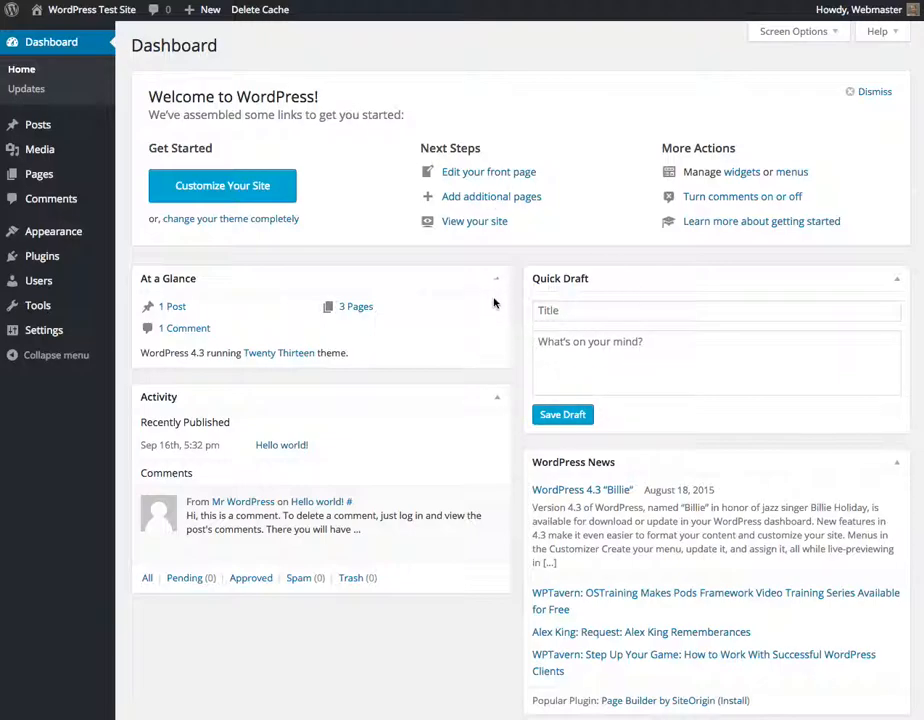
mouse_move(496, 284)
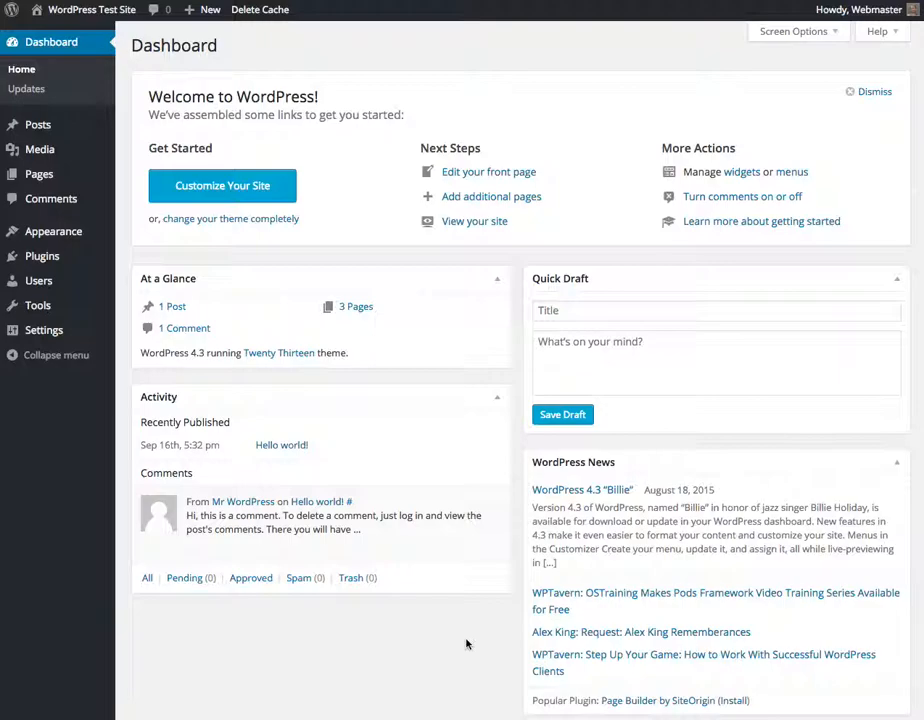
mouse_move(42, 256)
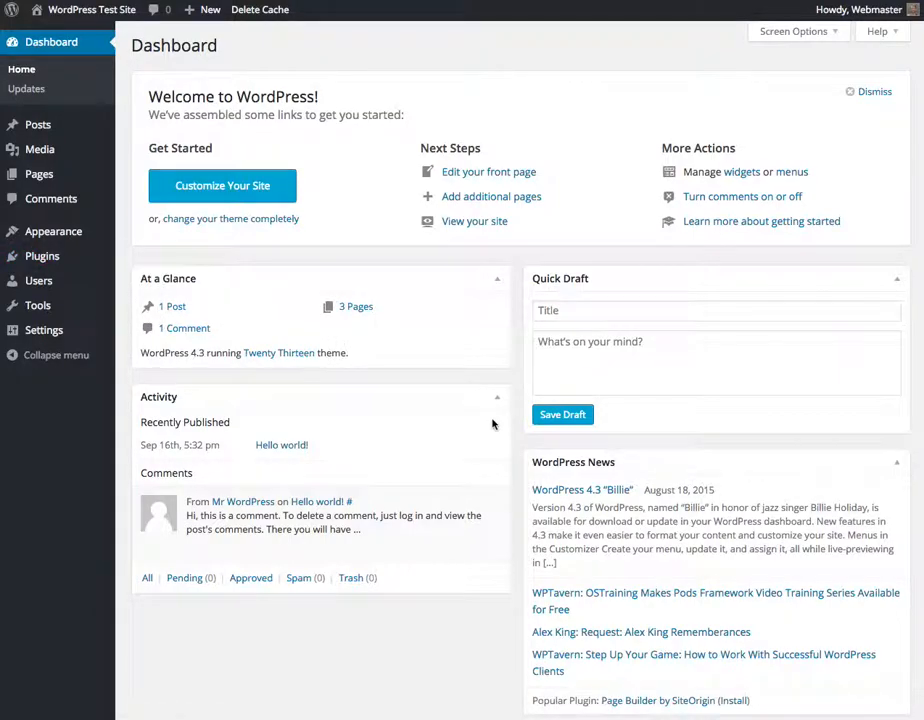
mouse_move(502, 634)
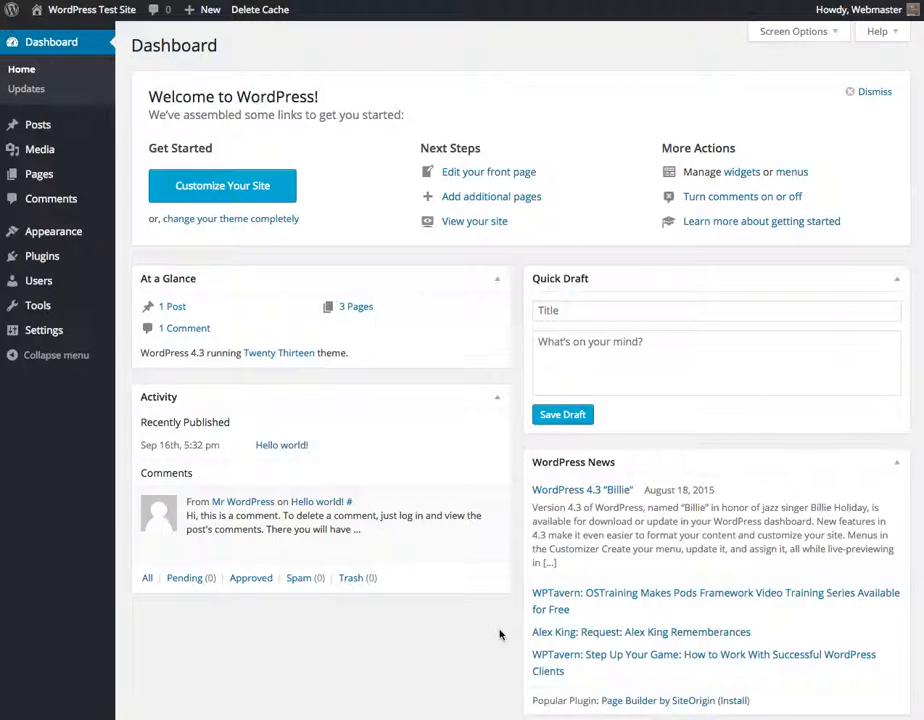
mouse_move(542, 600)
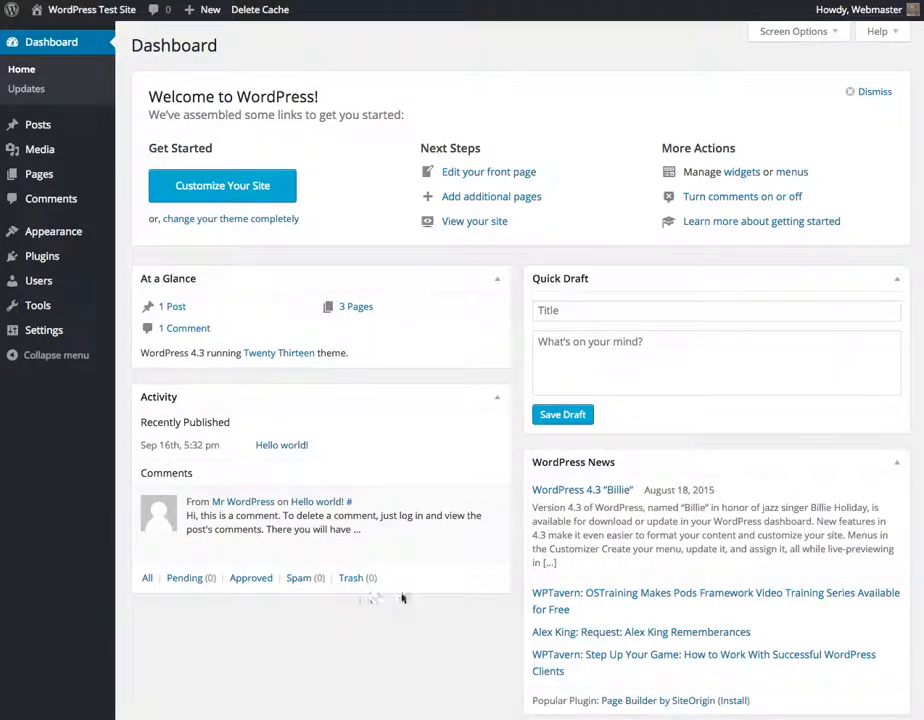
mouse_move(848, 444)
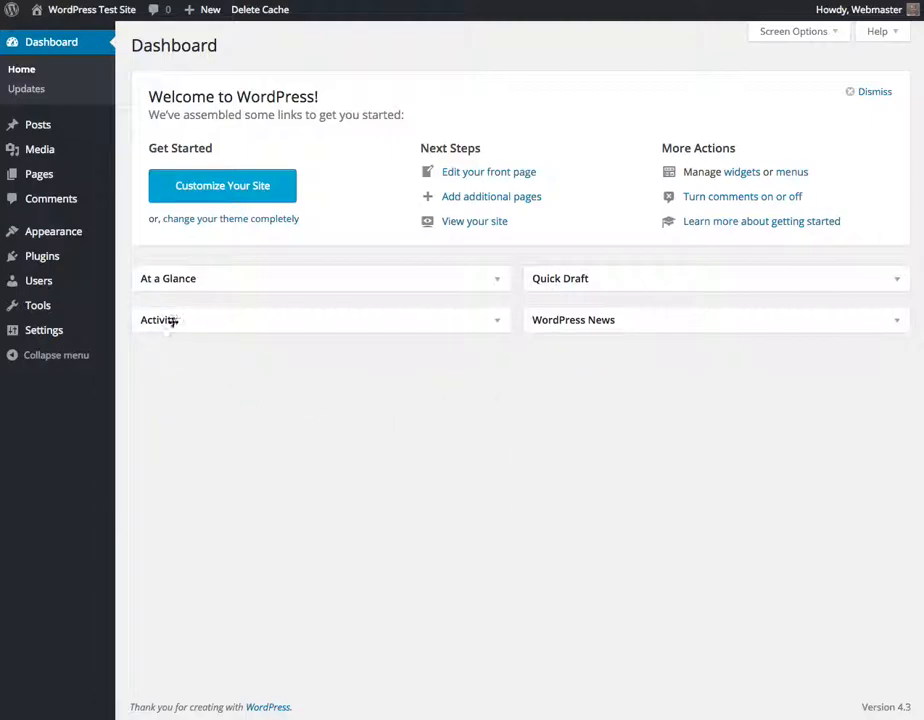
mouse_move(216, 368)
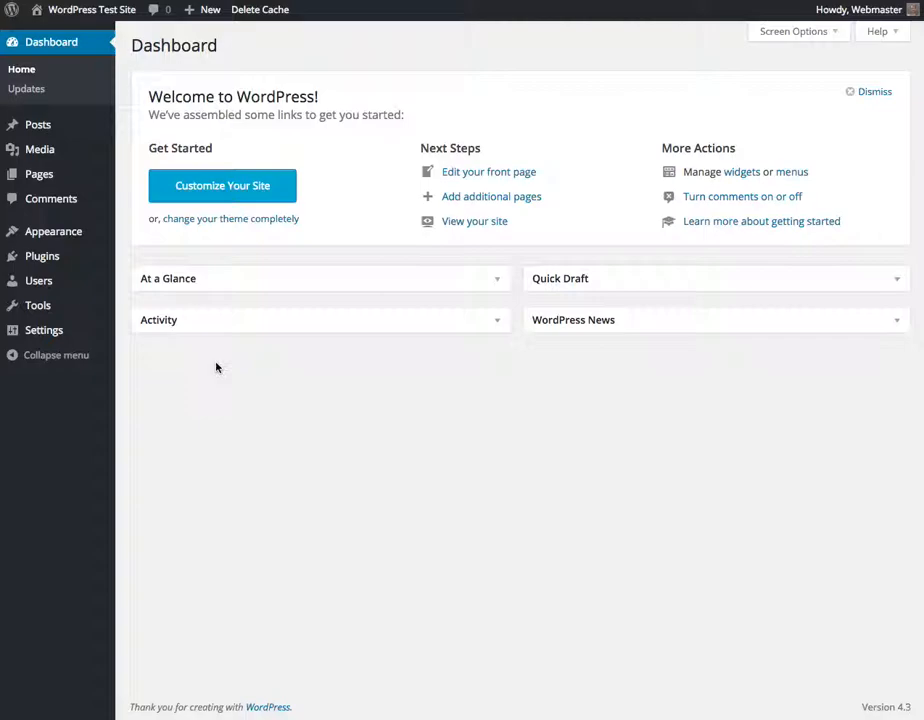
mouse_move(296, 316)
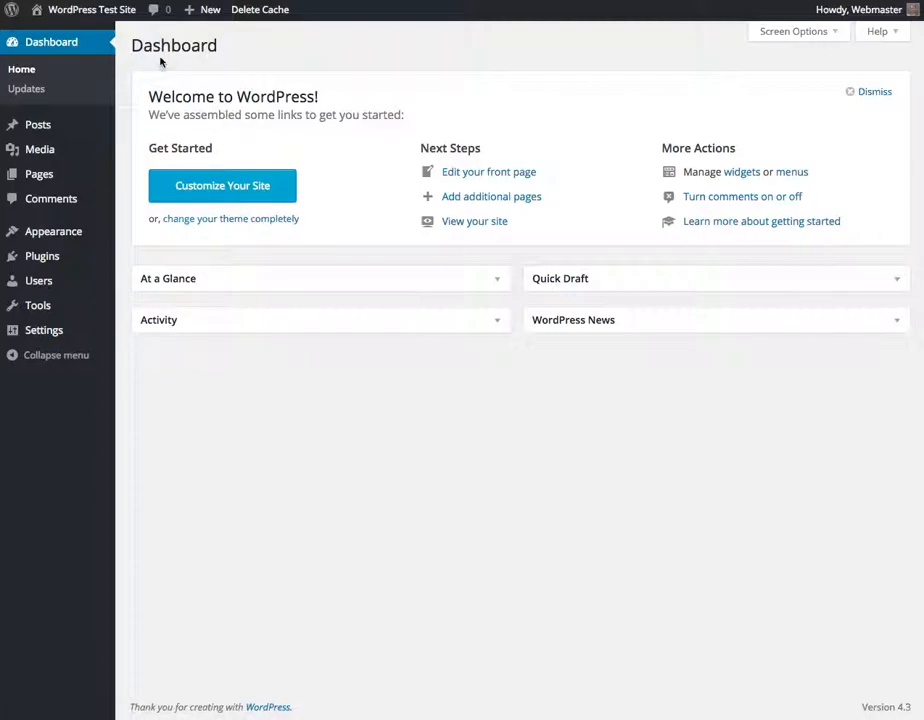
mouse_move(92, 8)
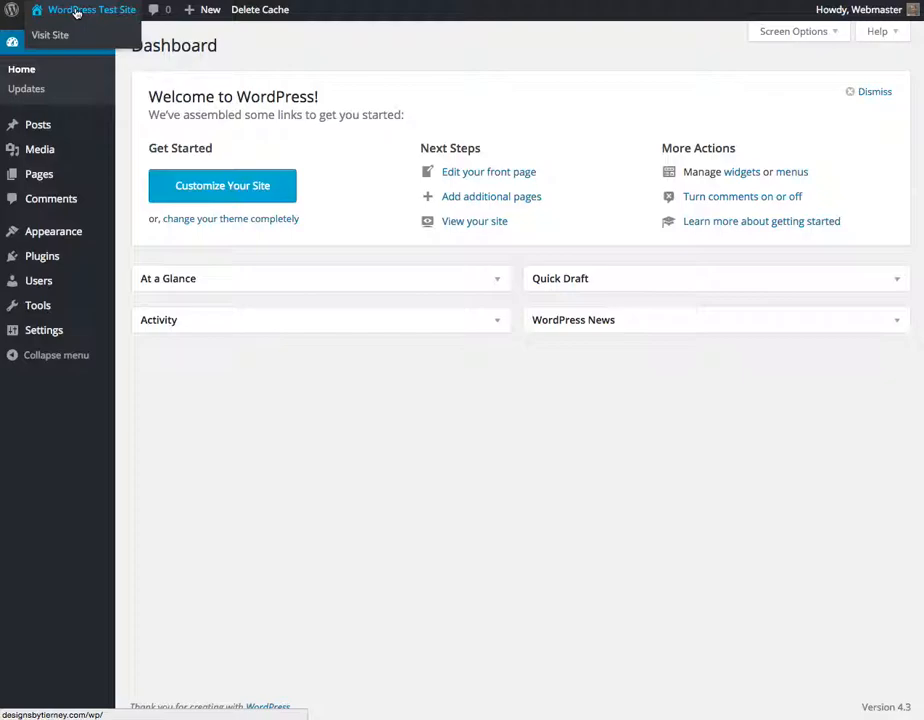
- Visit the live front page, then open the Home page in the editor showing its Hello heading
click(50, 36)
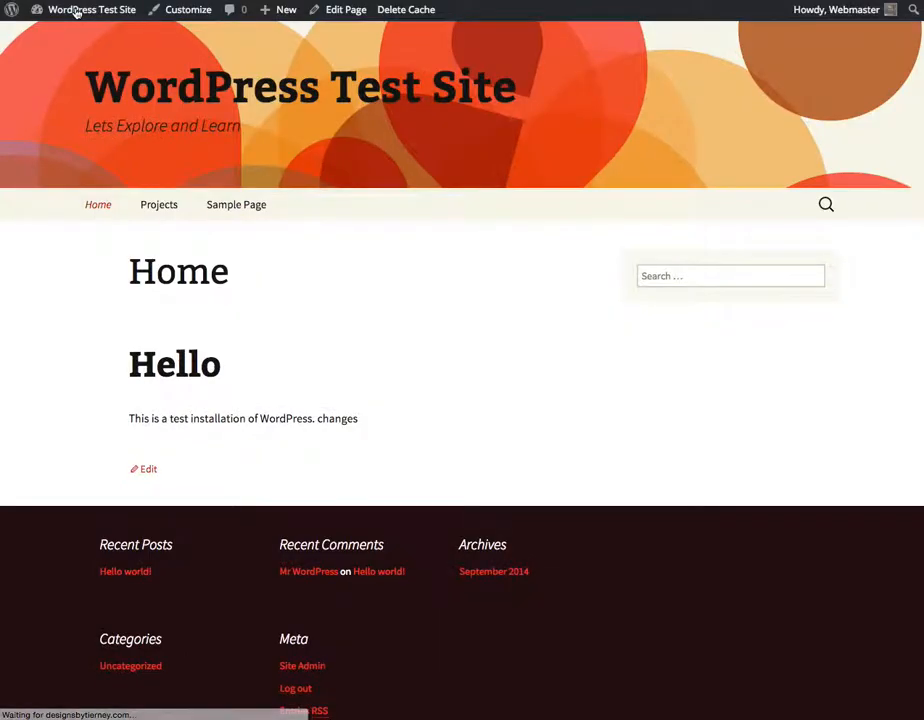
mouse_move(300, 168)
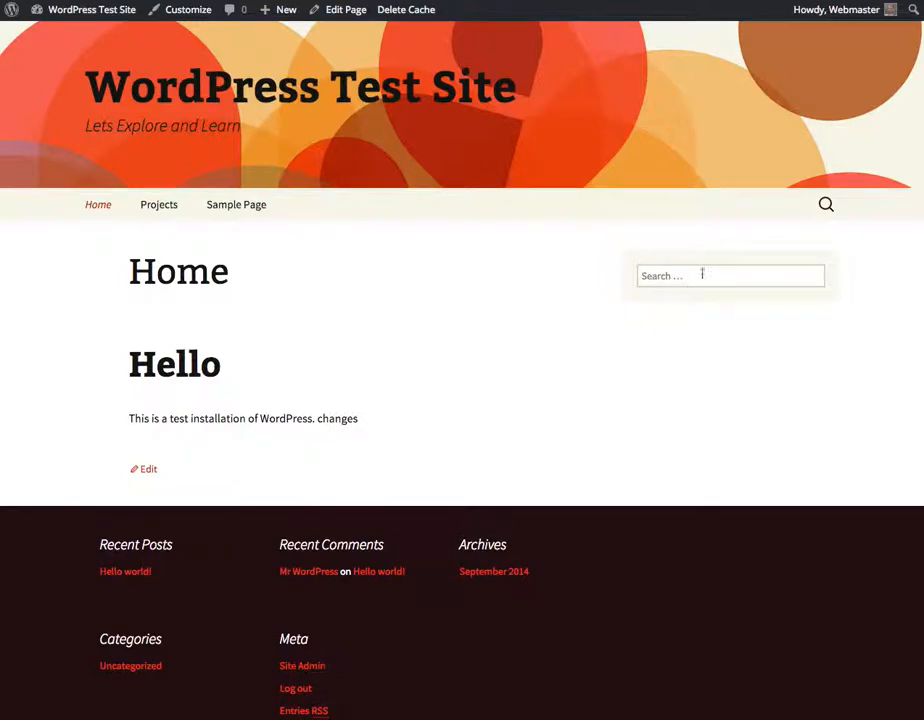
mouse_move(716, 308)
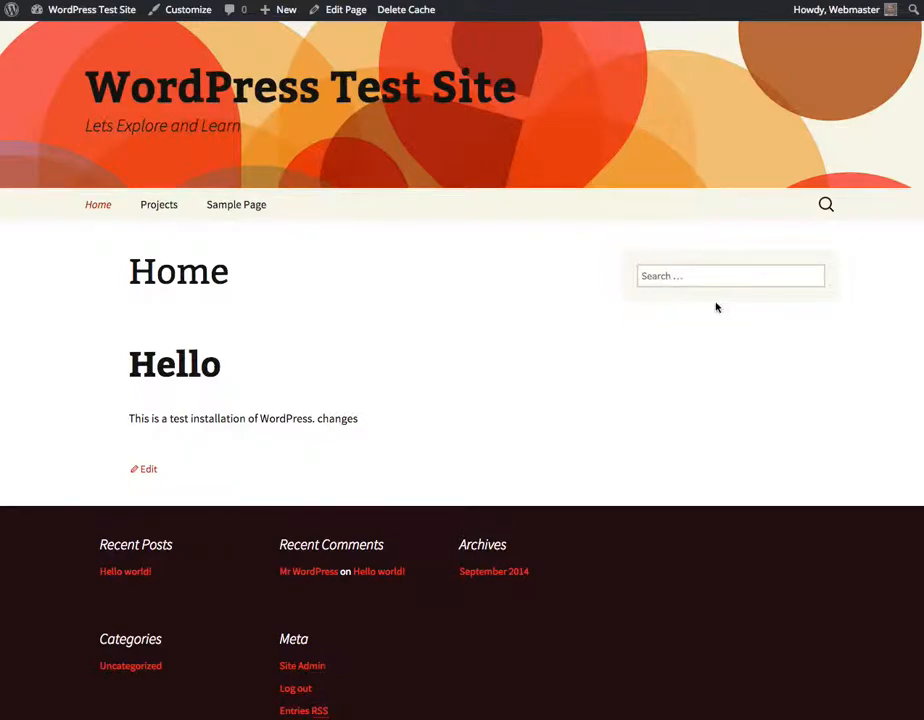
mouse_move(756, 296)
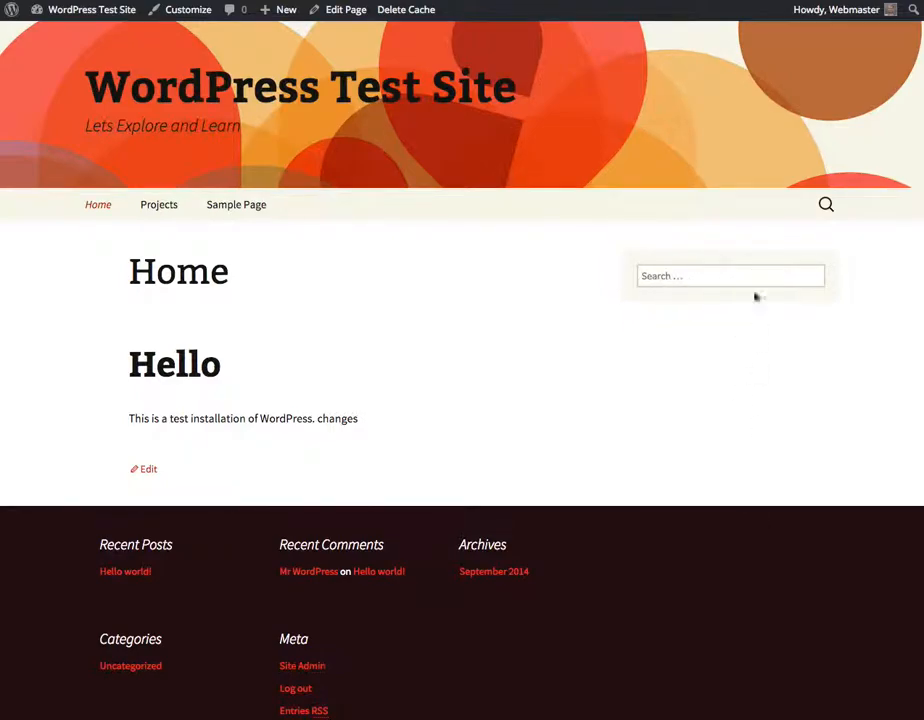
mouse_move(768, 336)
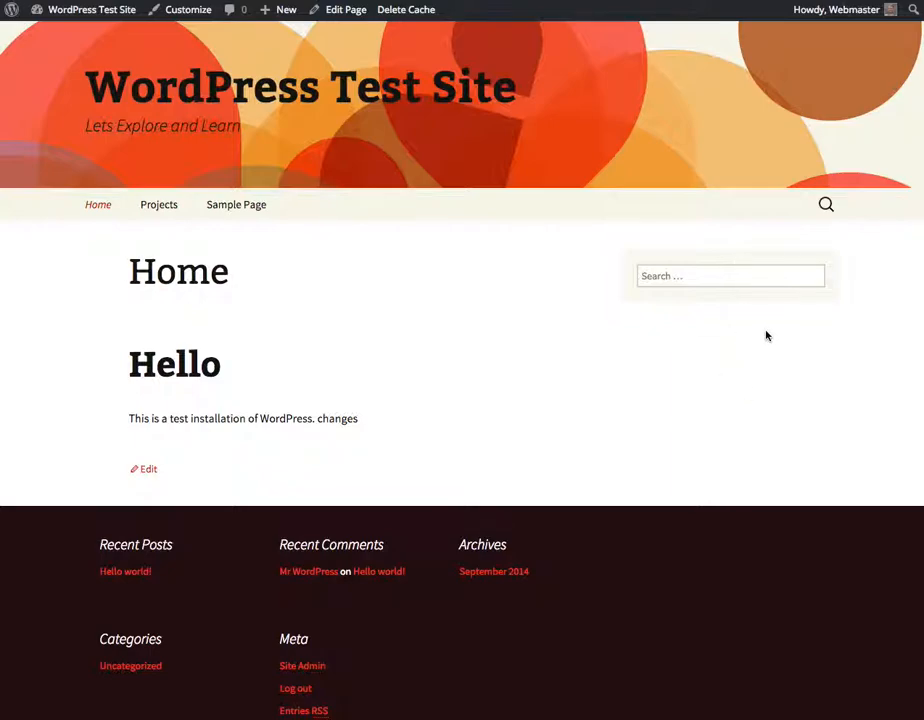
mouse_move(756, 324)
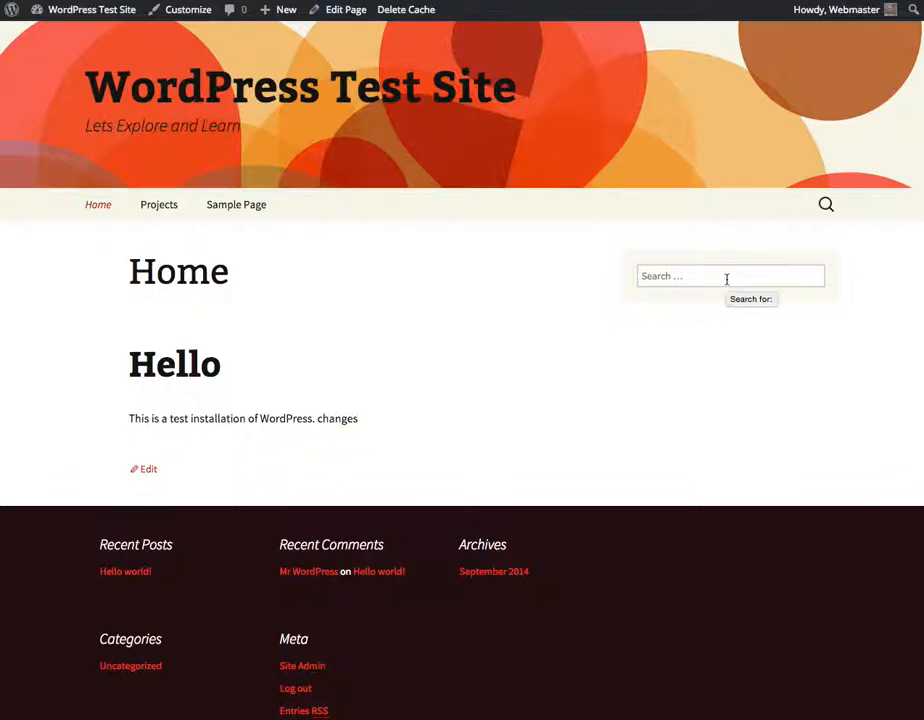
mouse_move(564, 318)
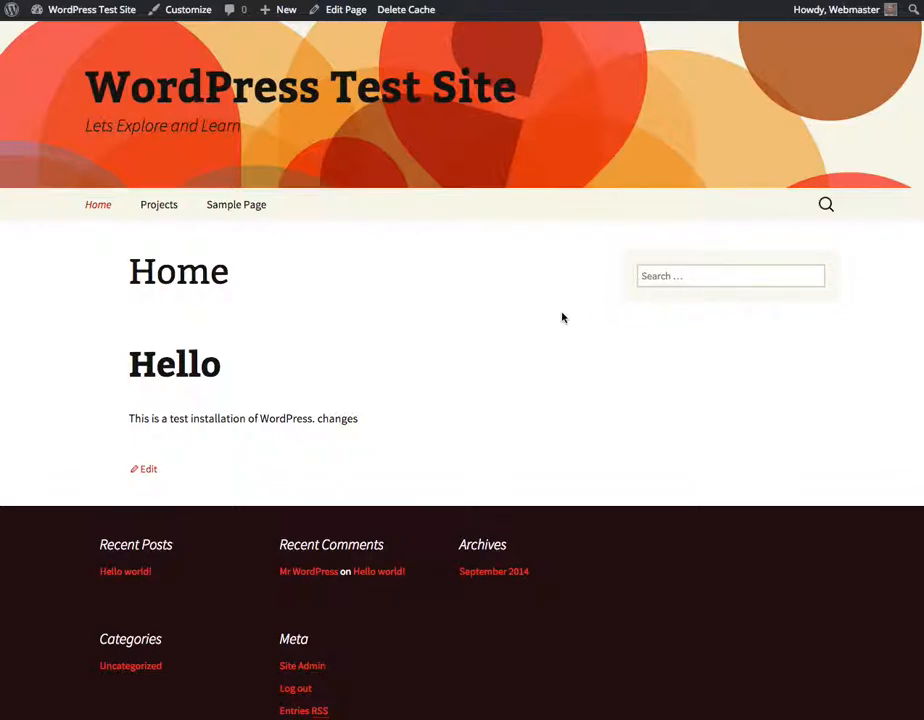
click(90, 8)
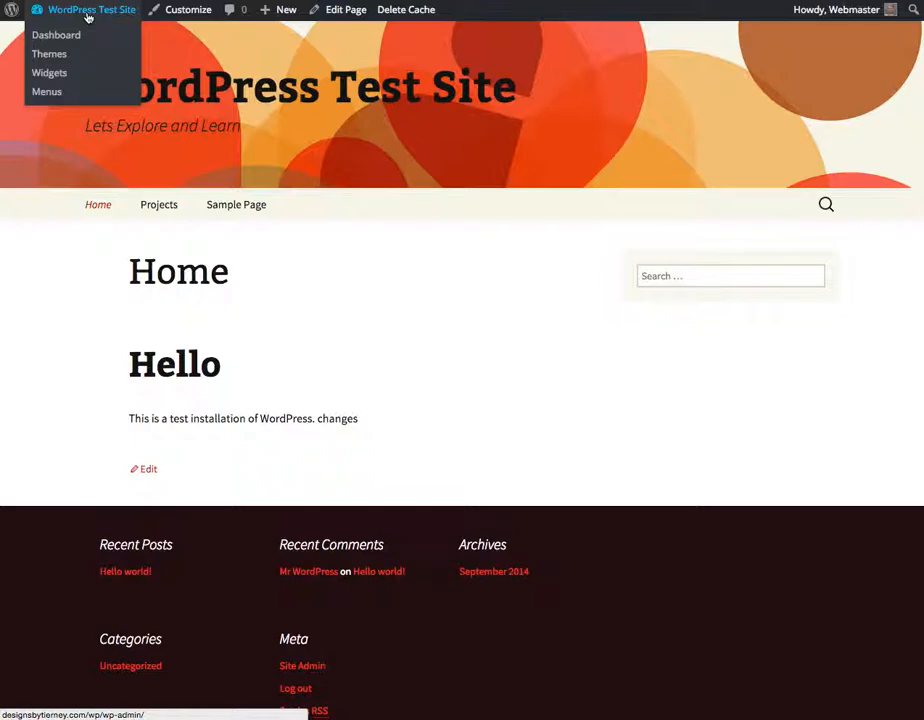
mouse_move(56, 34)
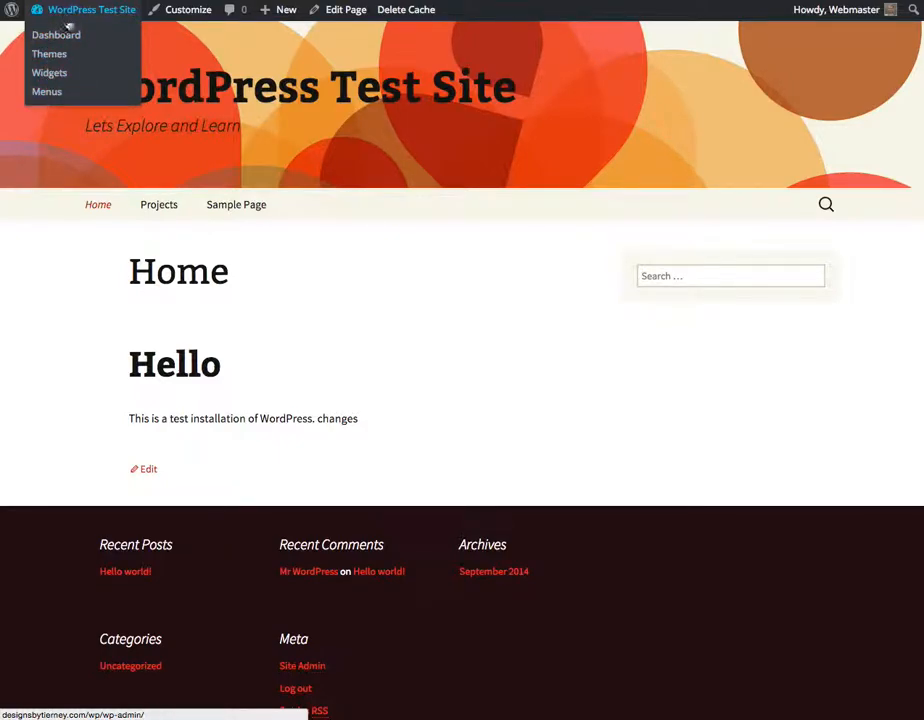
mouse_move(48, 72)
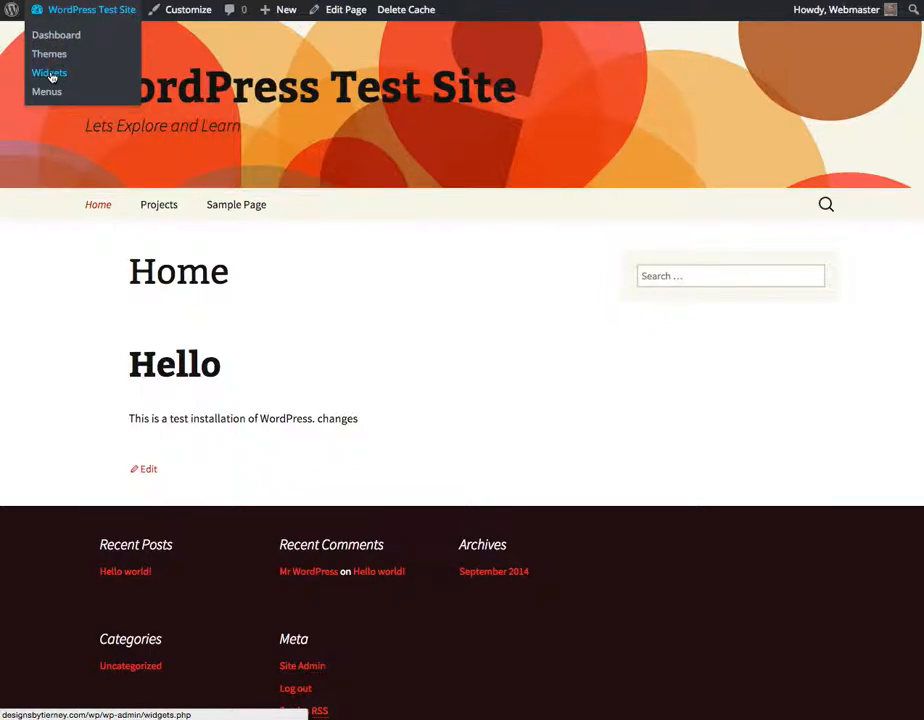
mouse_move(388, 236)
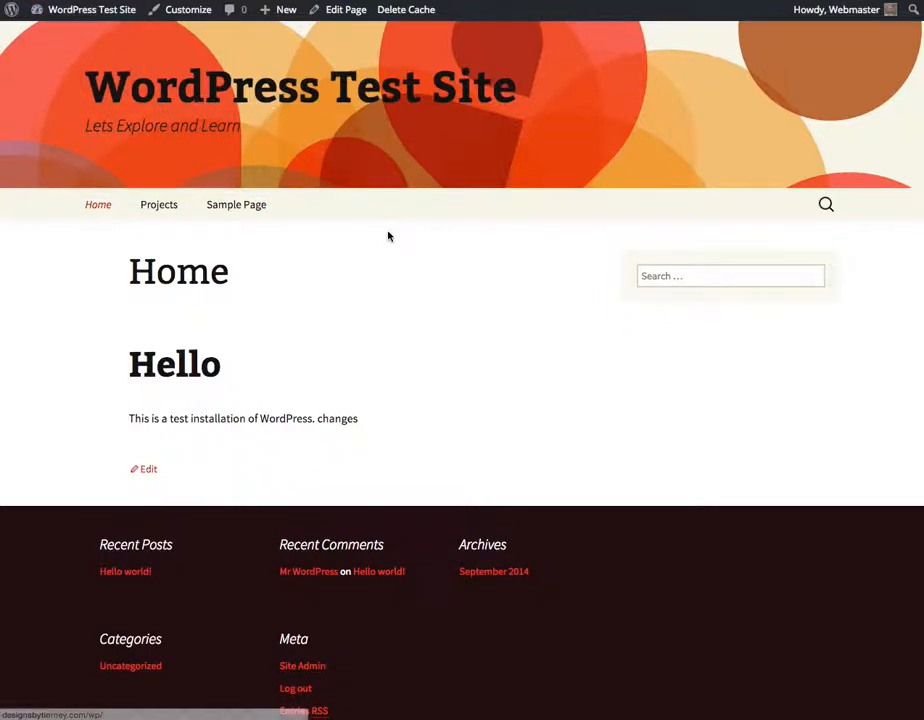
mouse_move(376, 260)
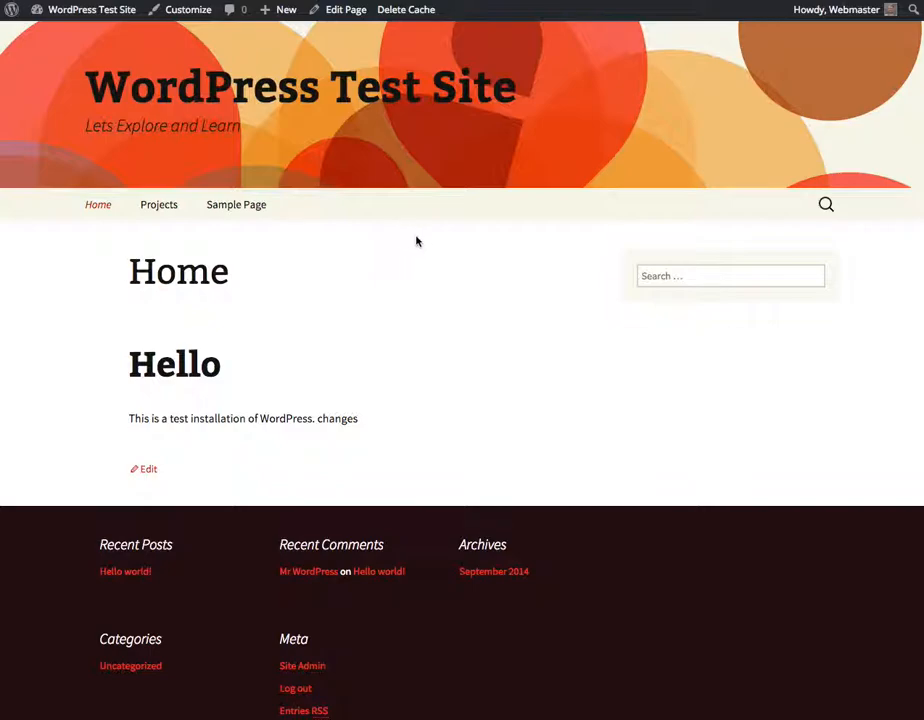
mouse_move(456, 250)
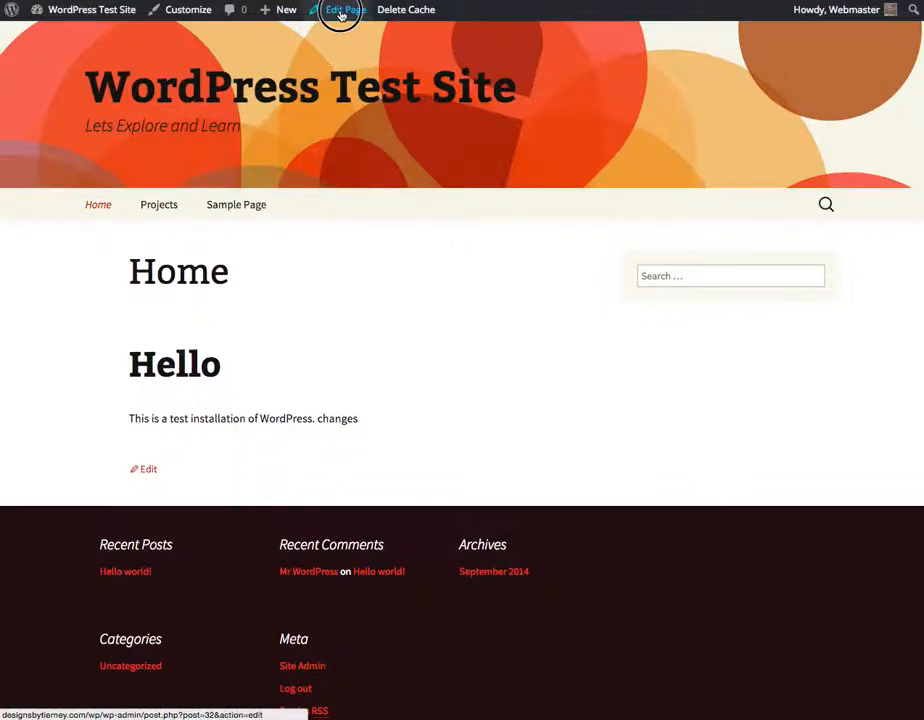
click(344, 8)
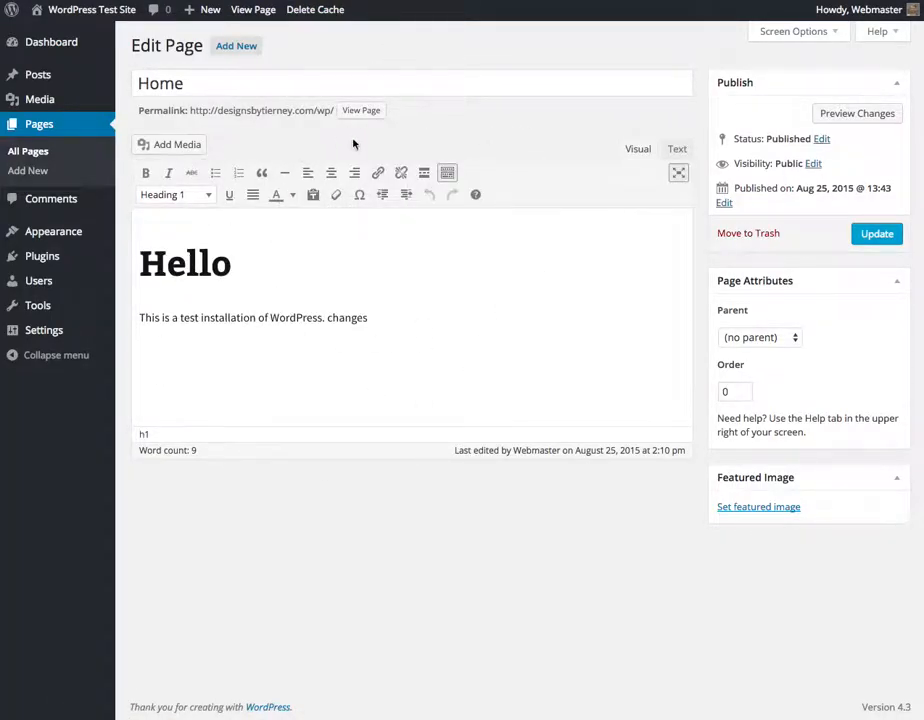
mouse_move(474, 272)
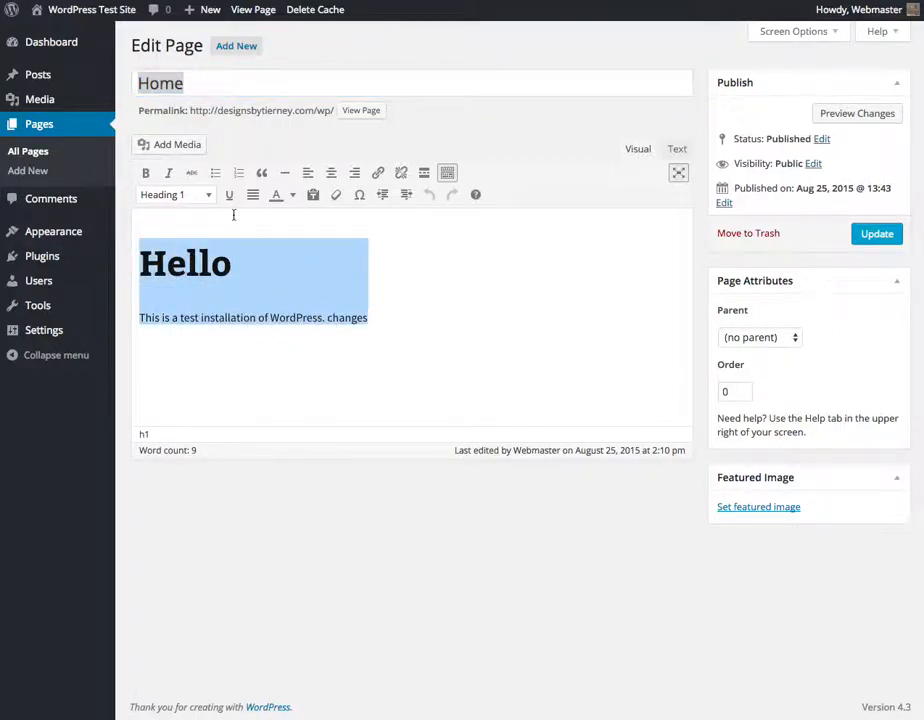
click(332, 172)
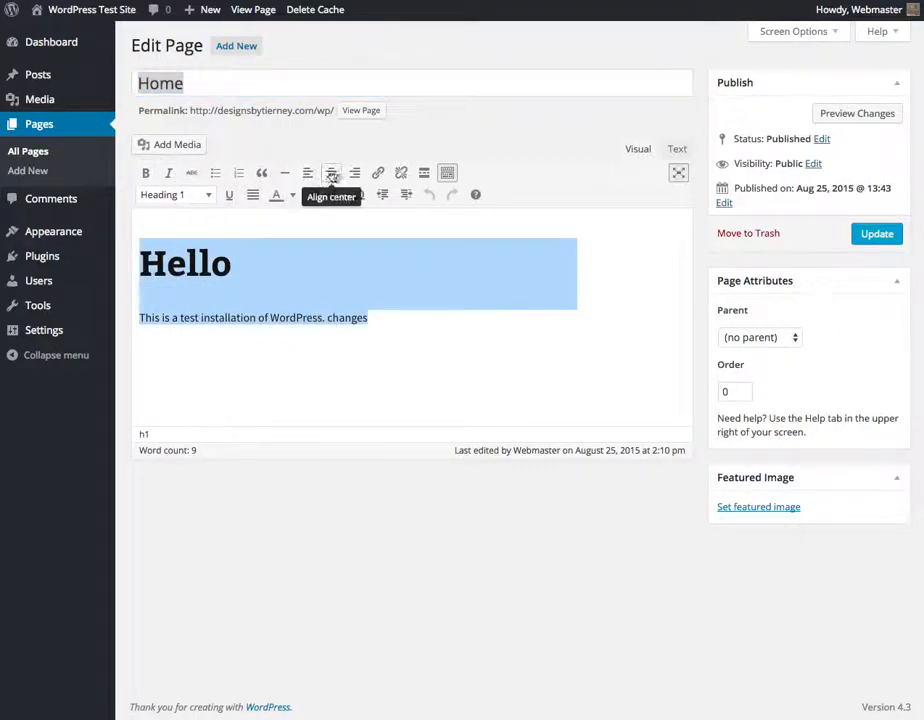
mouse_move(144, 172)
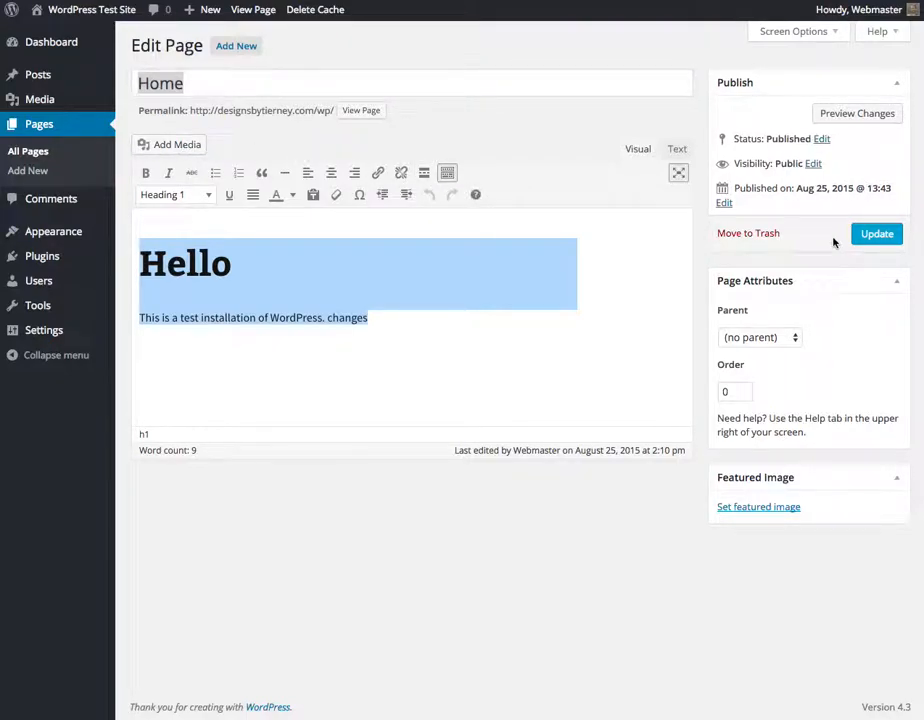
click(876, 232)
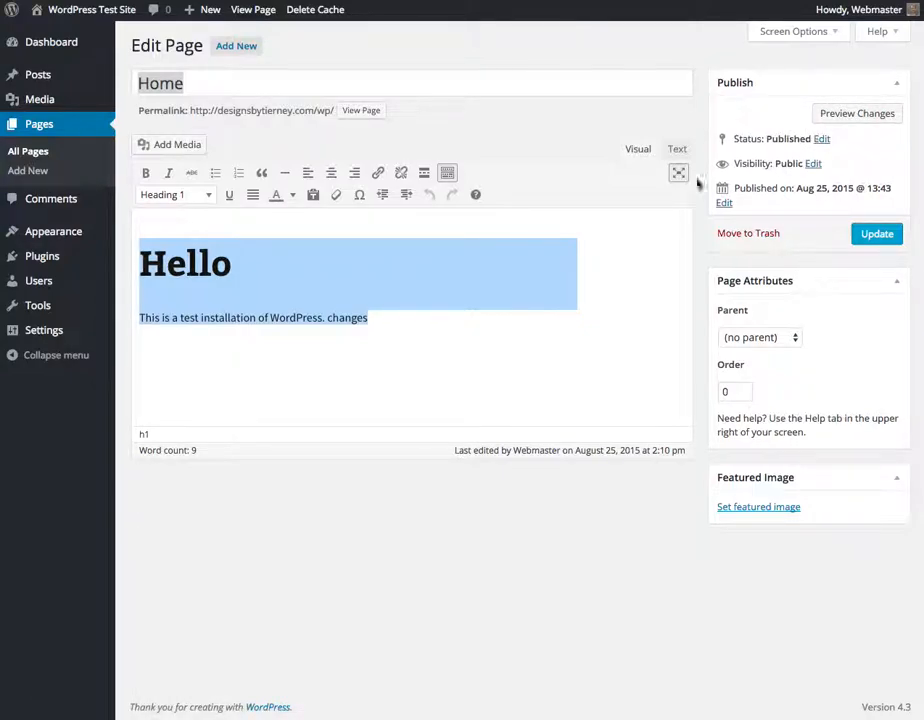
click(250, 264)
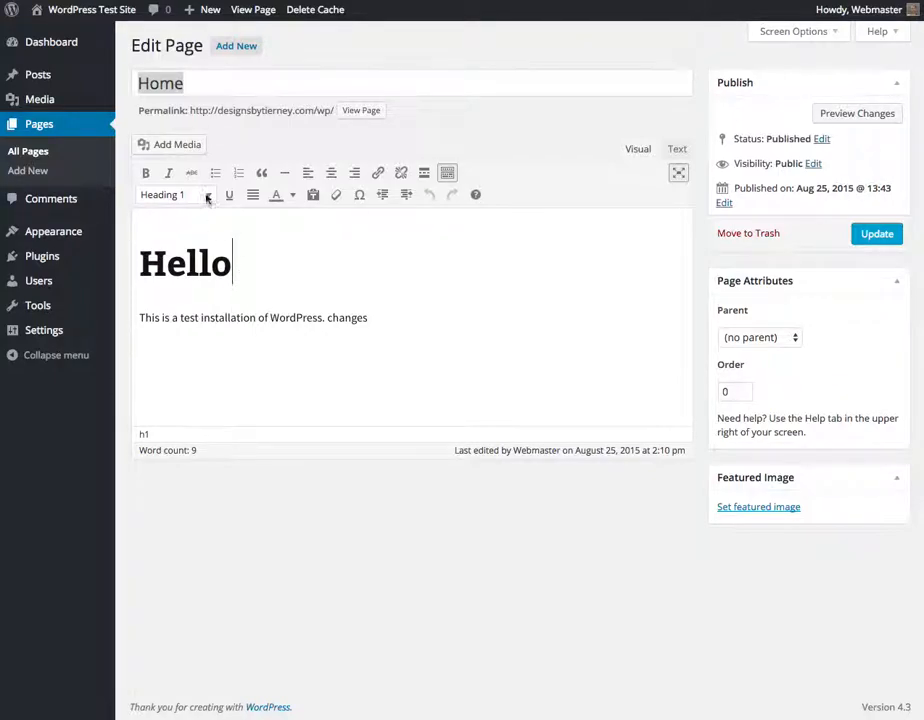
mouse_move(52, 42)
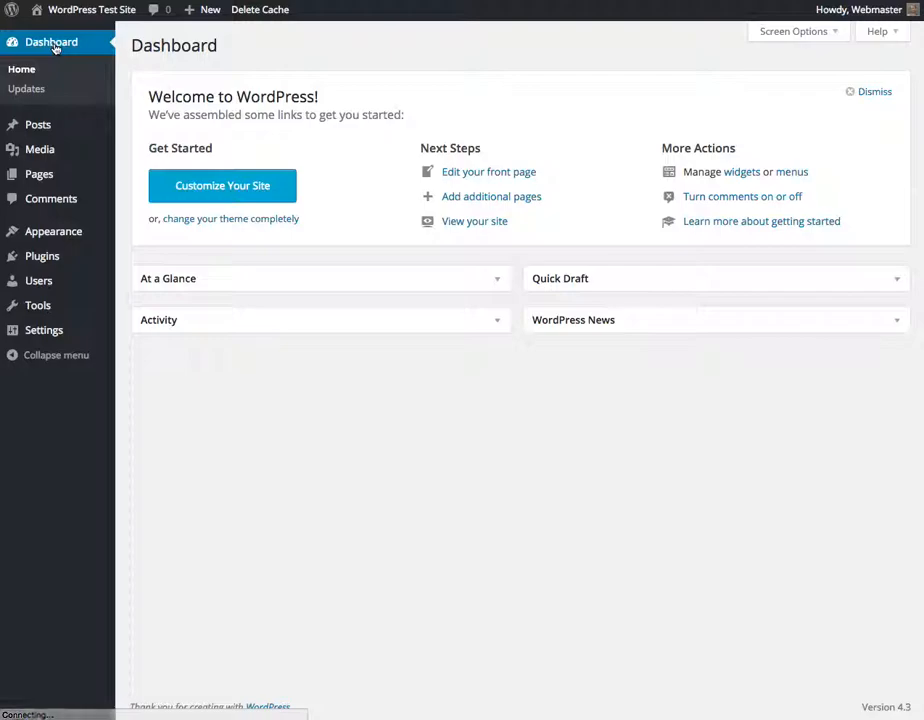
- Leave the editor and return to the admin dashboard's Welcome panel
click(36, 304)
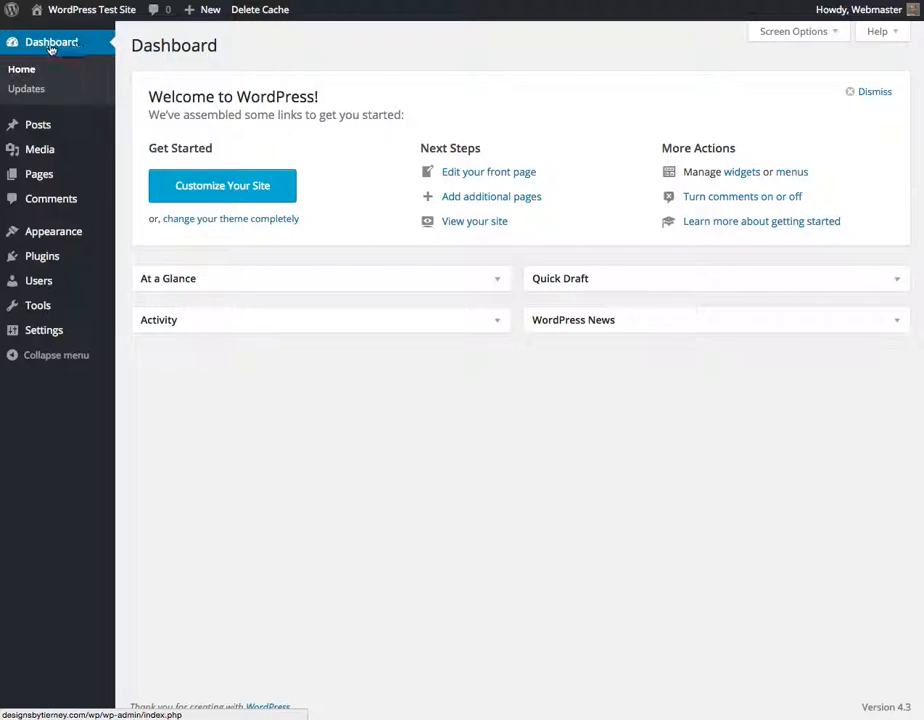
mouse_move(28, 80)
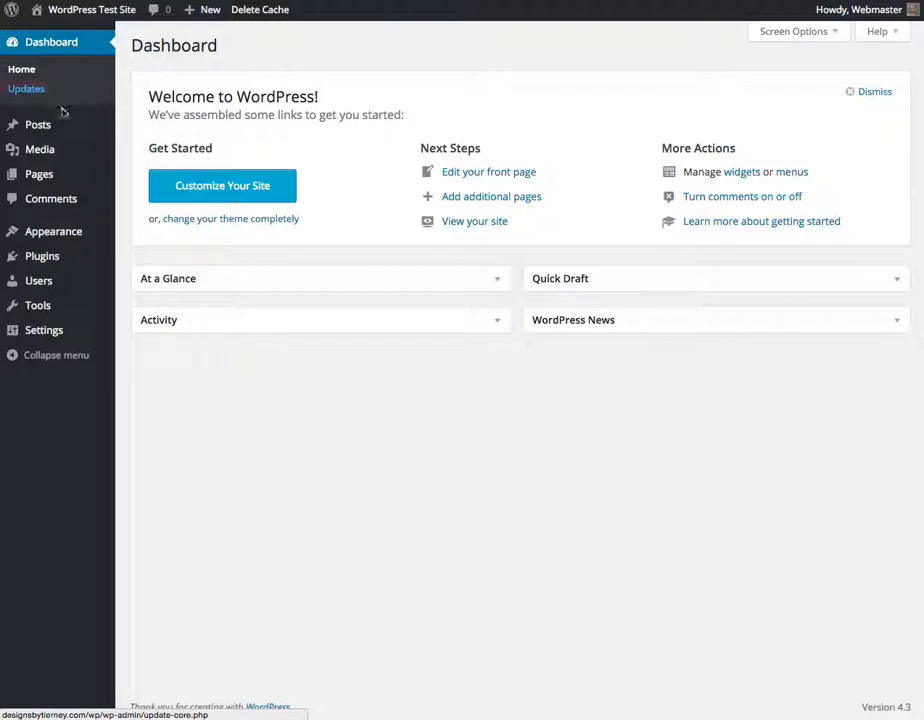
mouse_move(38, 124)
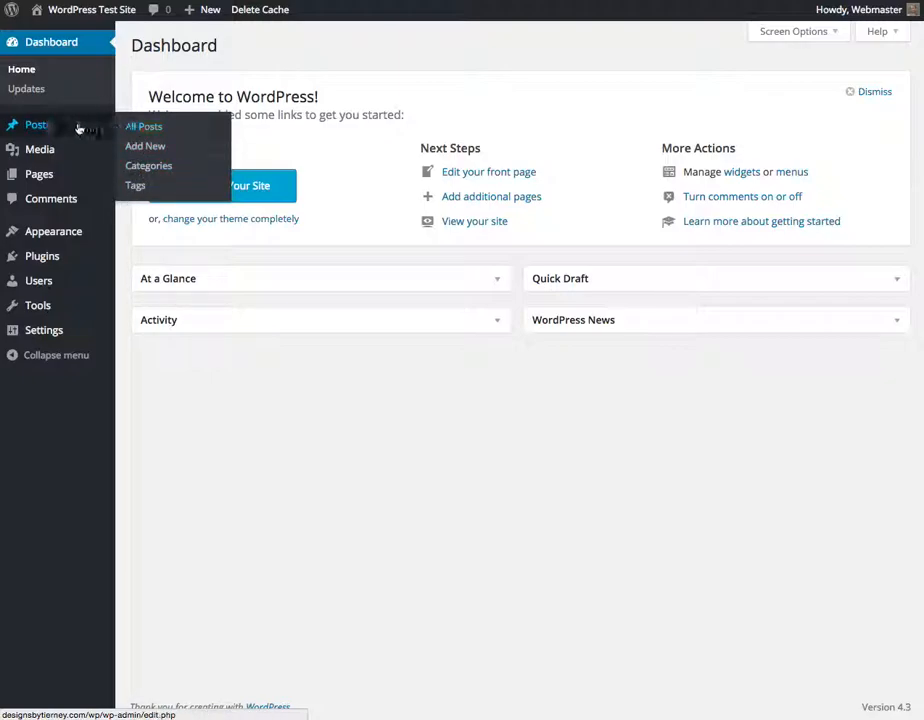
mouse_move(36, 124)
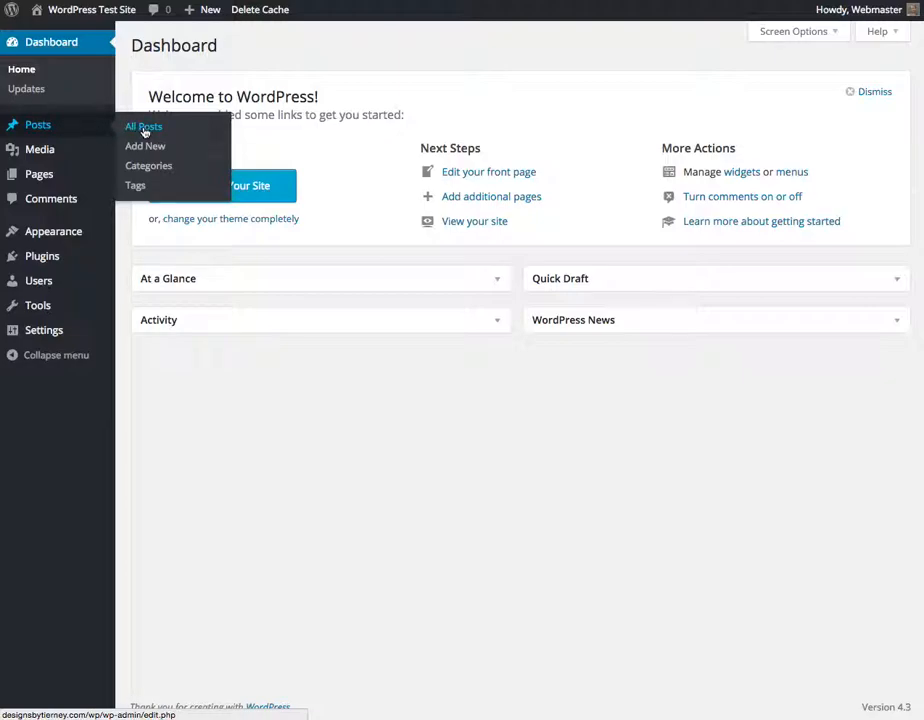
mouse_move(40, 148)
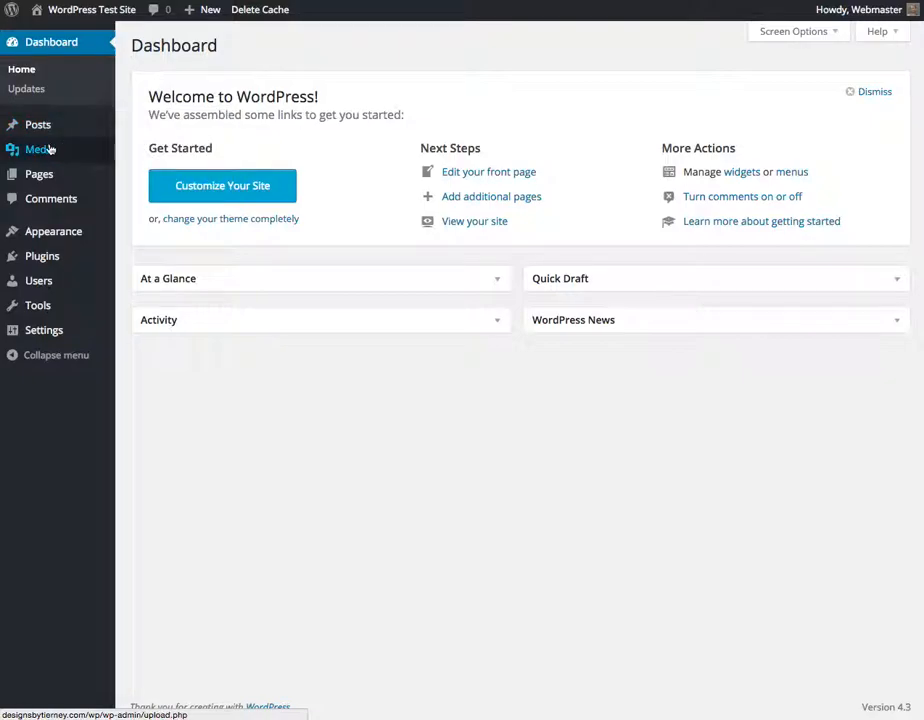
mouse_move(40, 148)
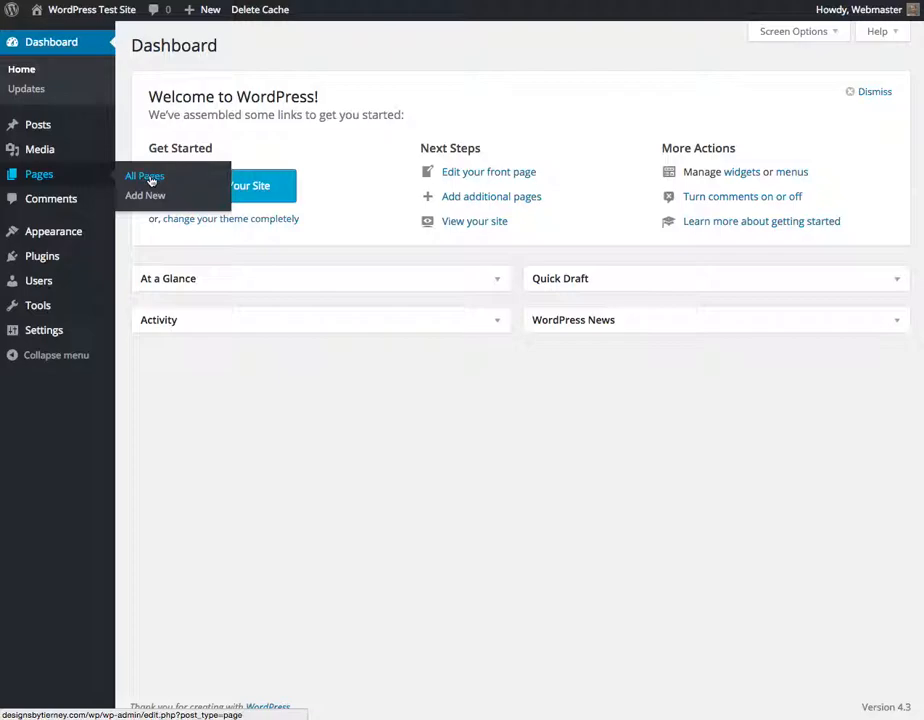
mouse_move(156, 182)
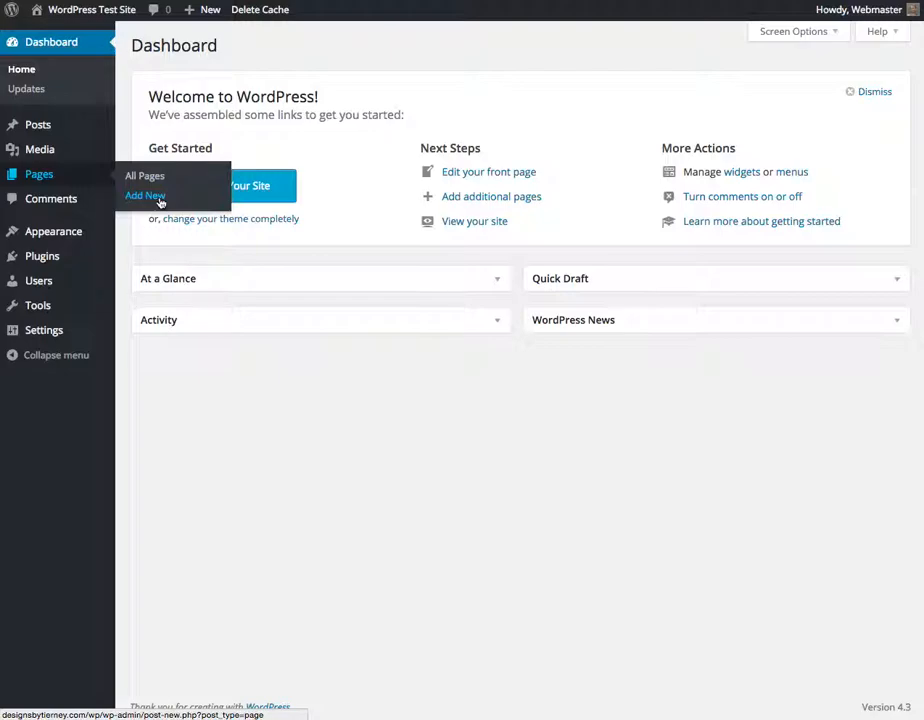
mouse_move(36, 124)
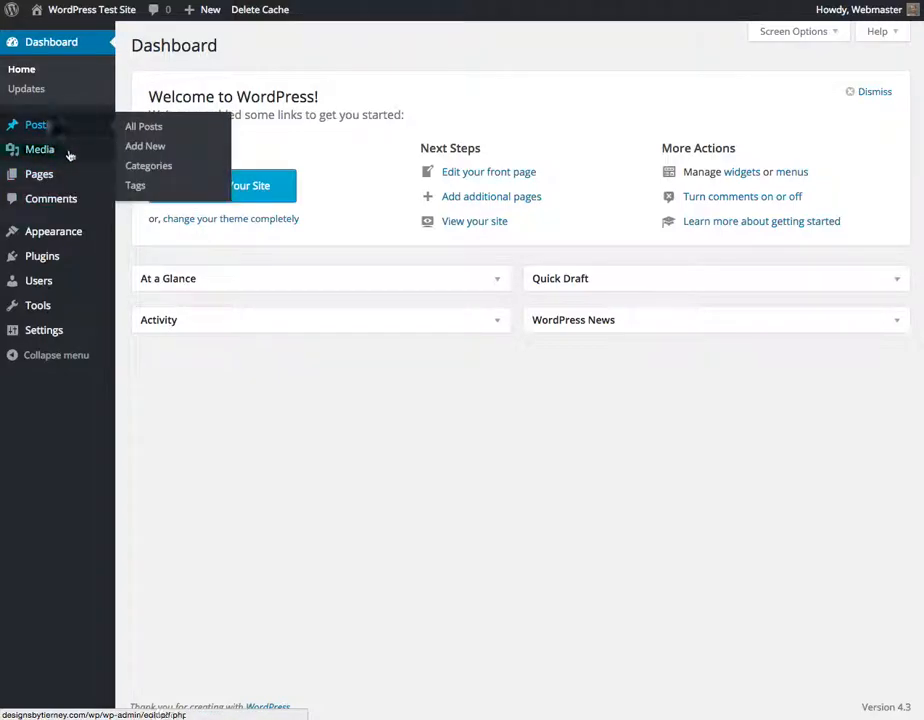
mouse_move(100, 128)
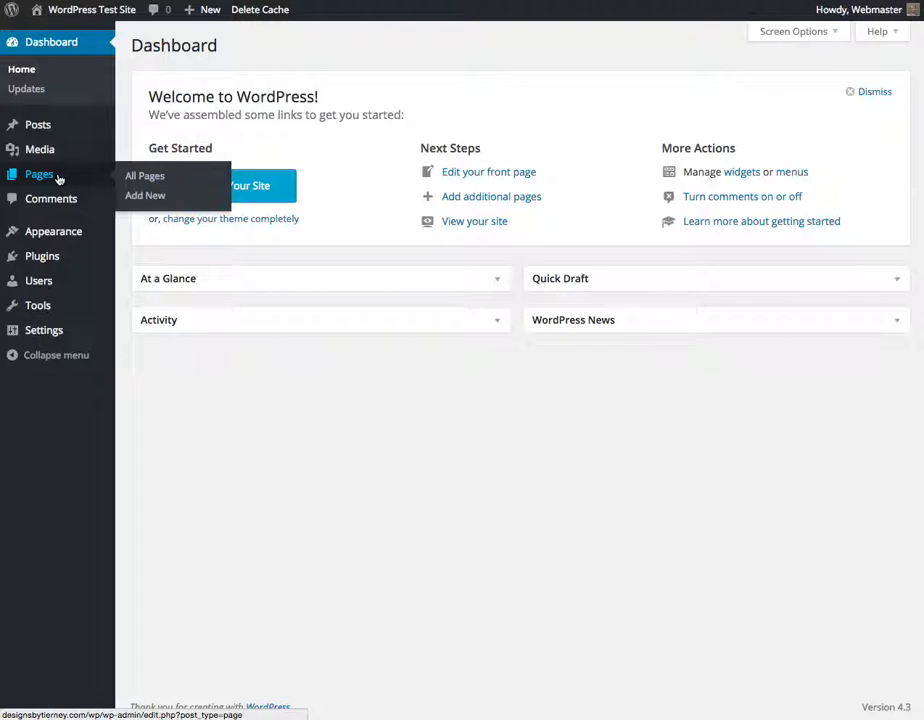
mouse_move(36, 124)
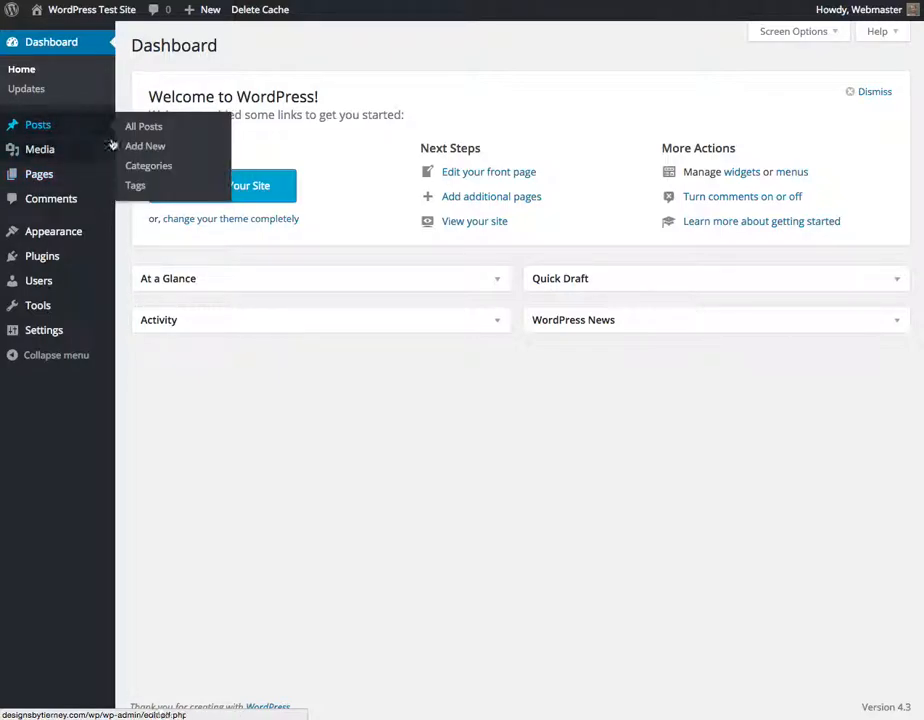
mouse_move(40, 172)
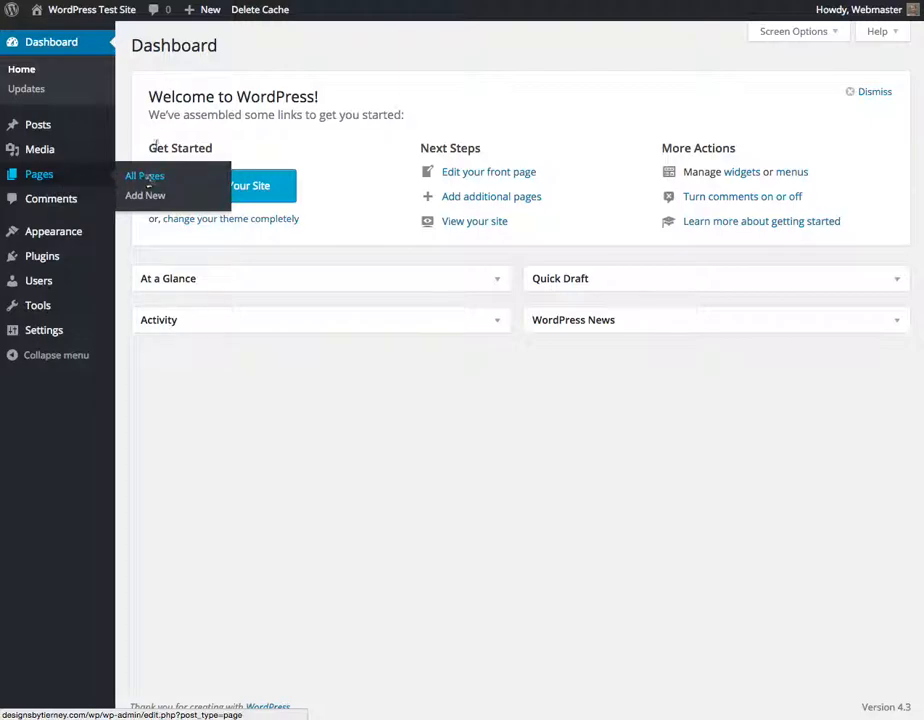
mouse_move(40, 124)
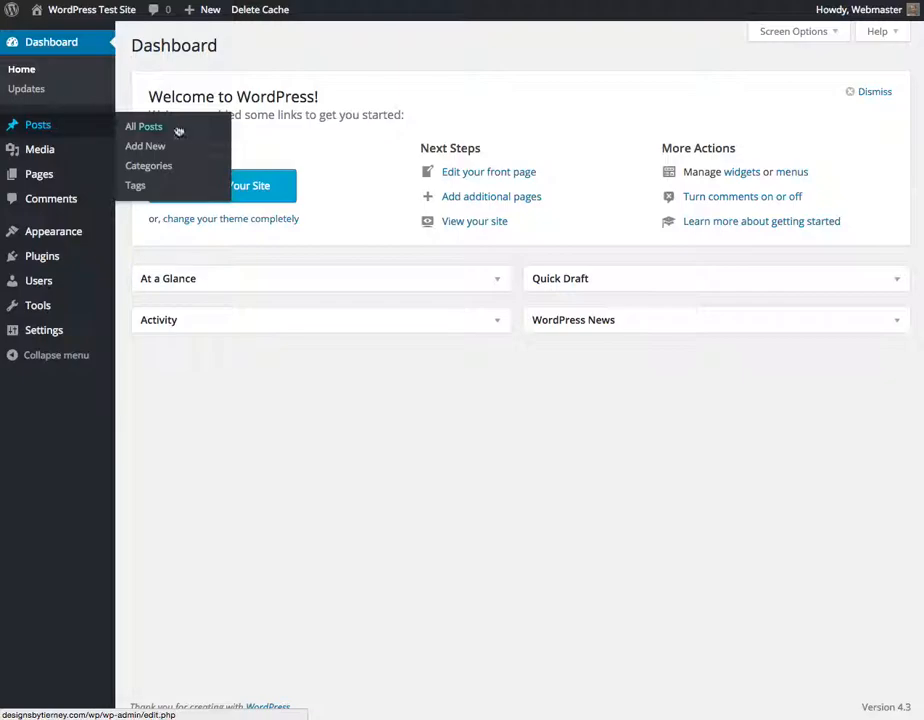
mouse_move(238, 294)
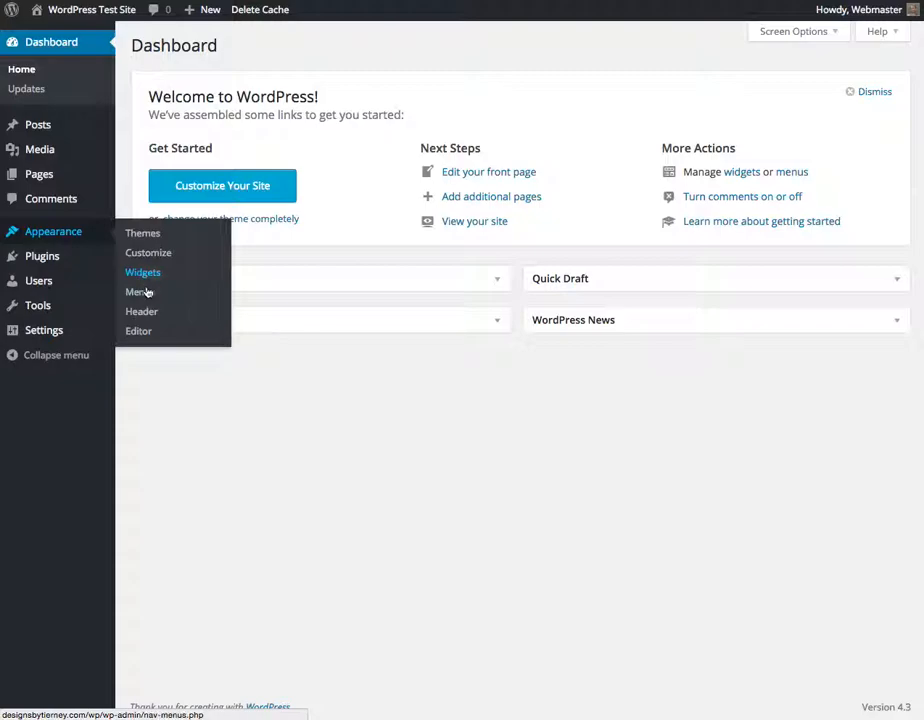
mouse_move(140, 292)
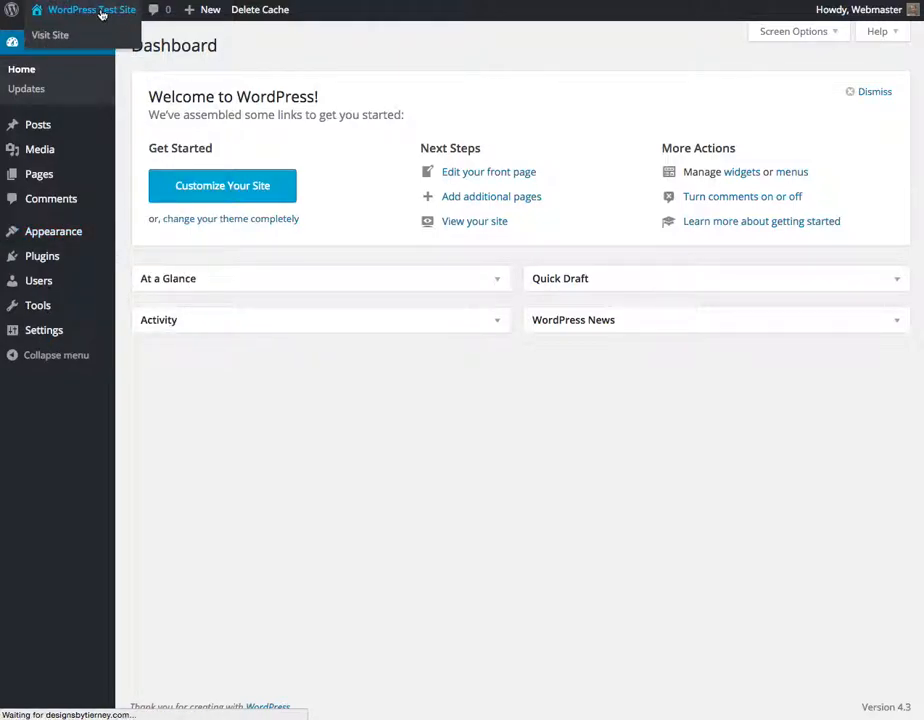
- Add the Home, Projects and Sample Page pages to the menu and expand the Home item's details
click(50, 34)
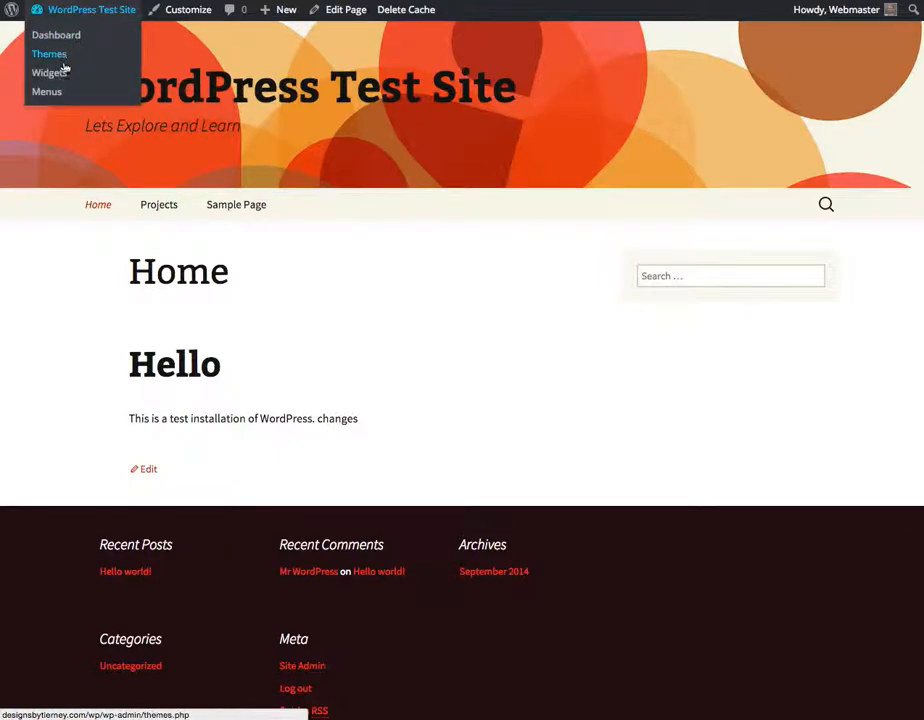
click(46, 92)
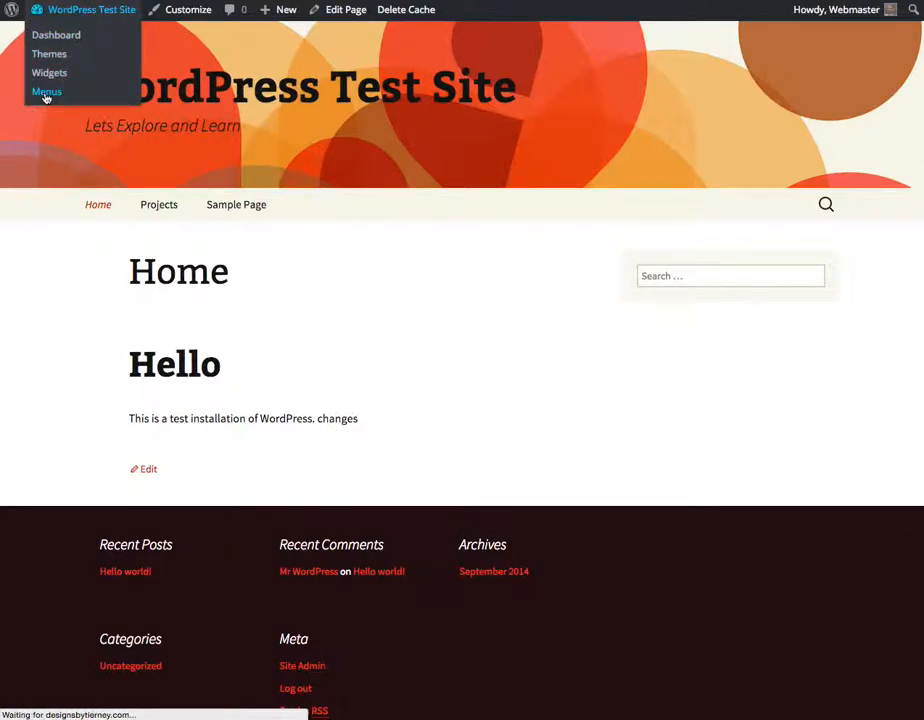
click(46, 92)
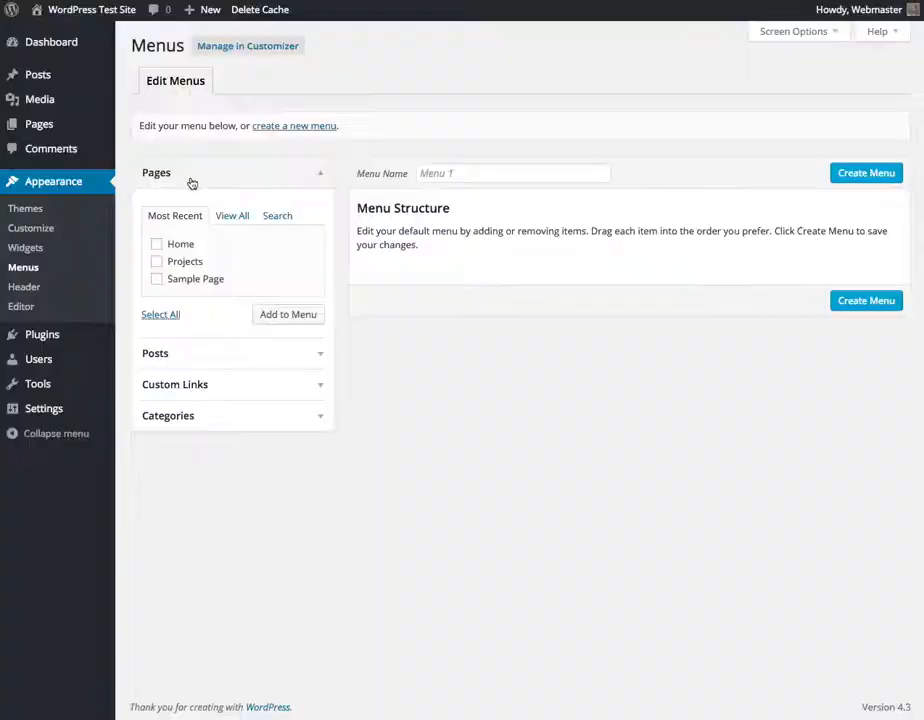
click(288, 314)
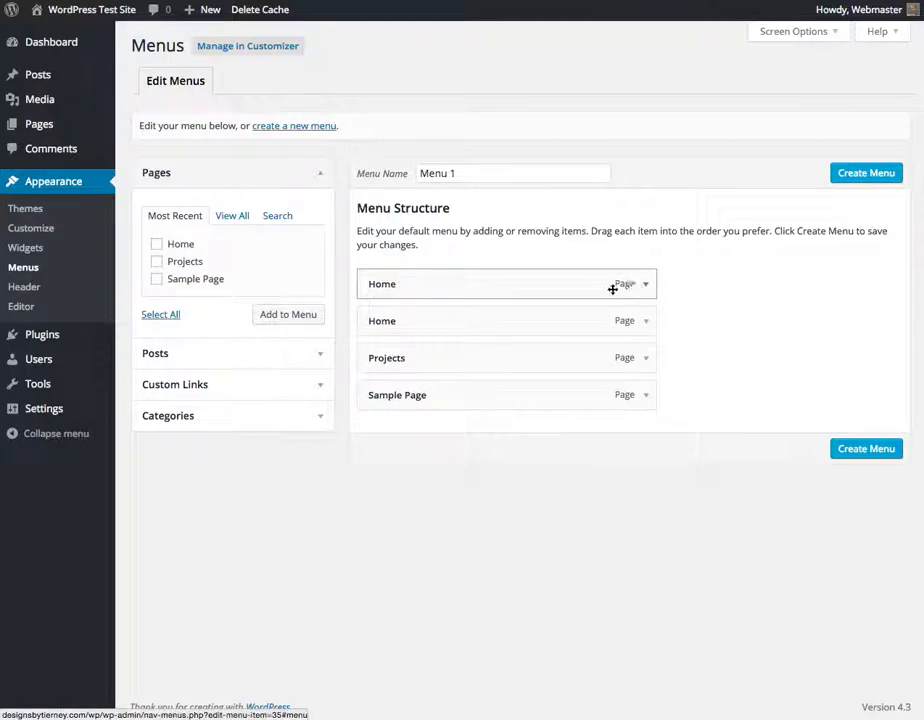
click(646, 320)
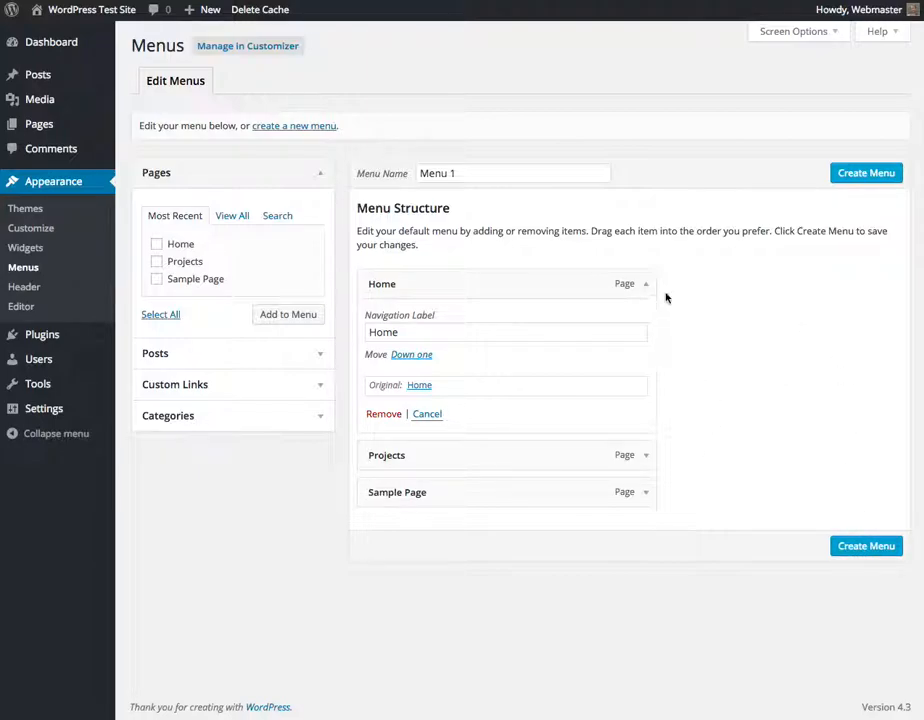
mouse_move(310, 230)
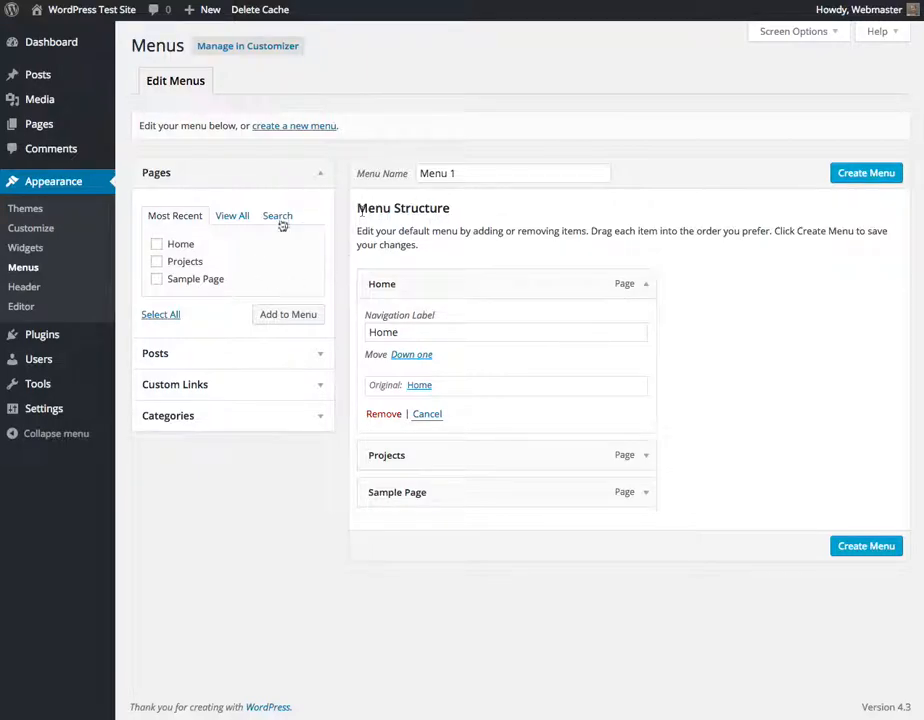
mouse_move(378, 256)
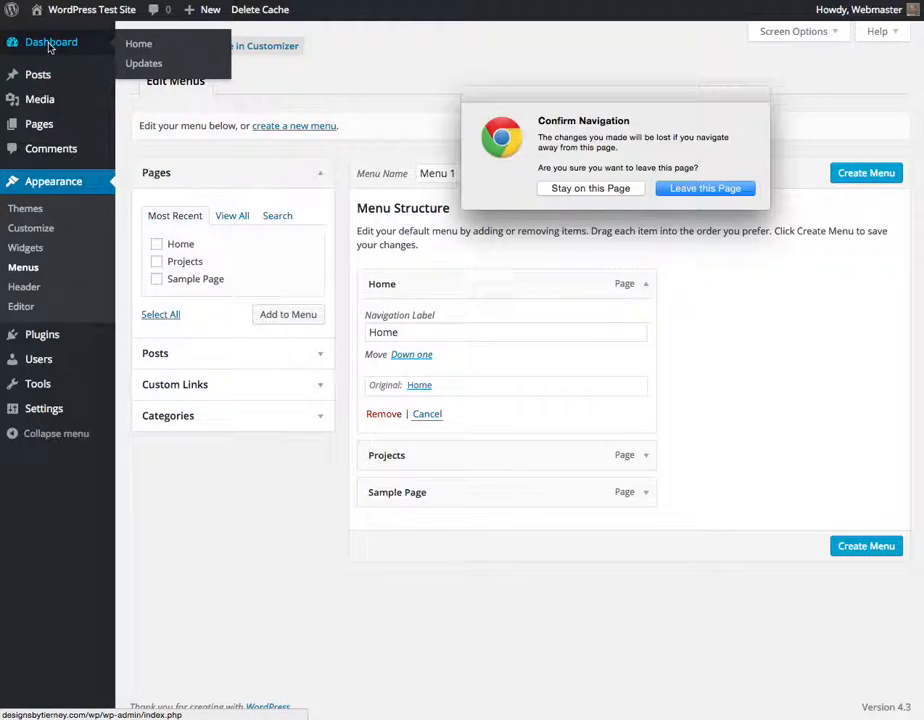
- Confirm leaving the Menus screen with edits unsaved, landing back on the dashboard
click(704, 188)
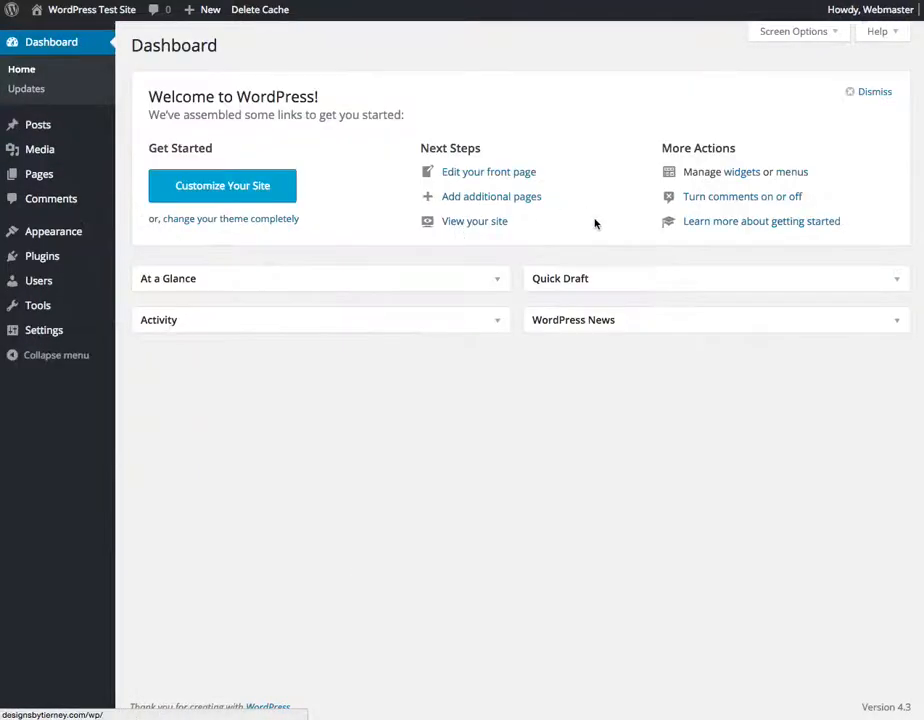
mouse_move(520, 240)
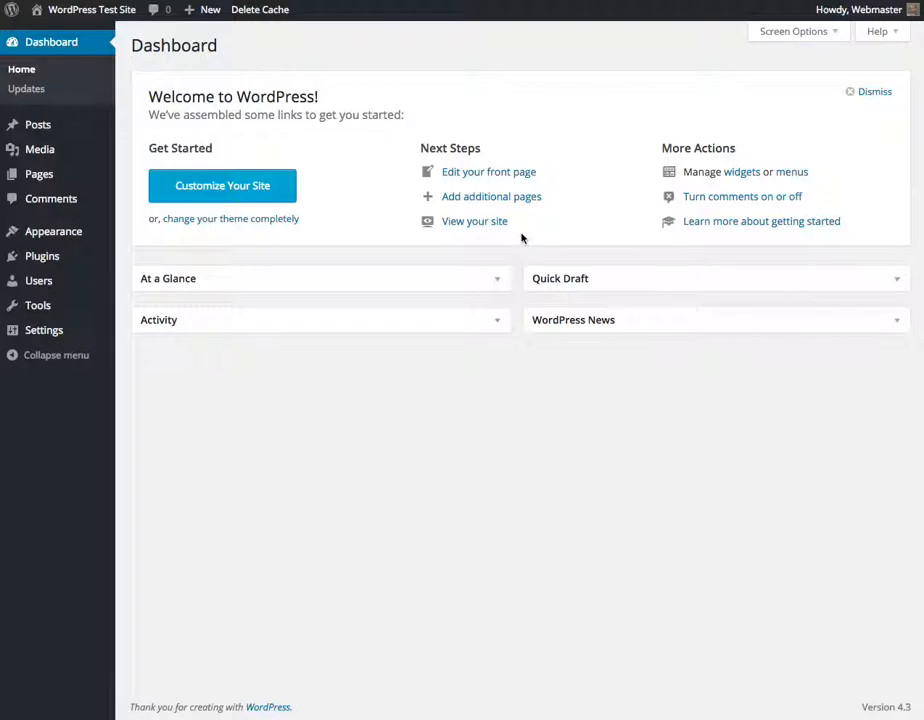
mouse_move(528, 248)
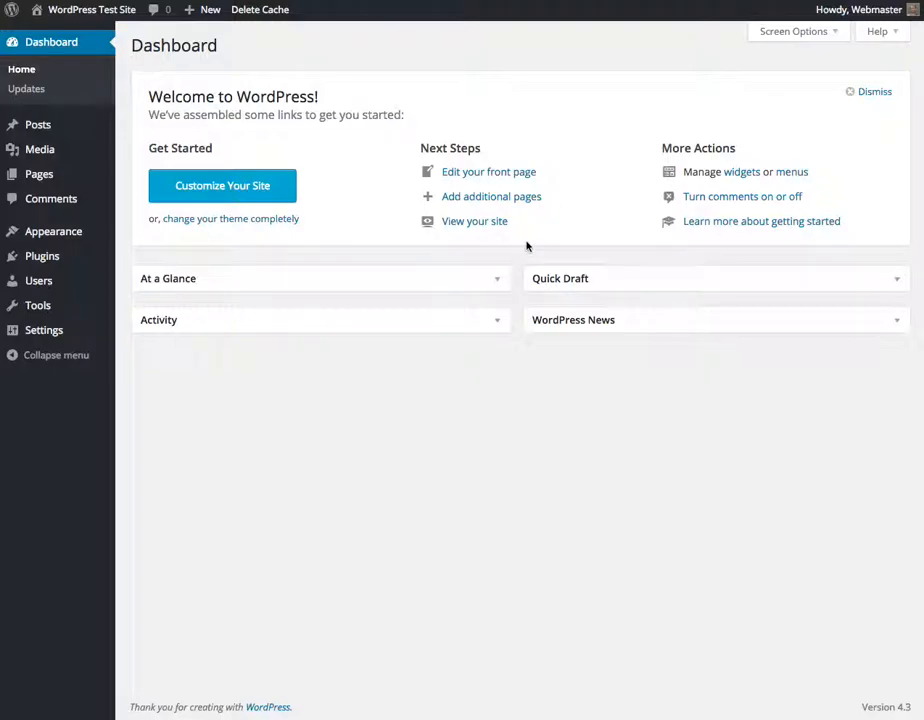
mouse_move(364, 200)
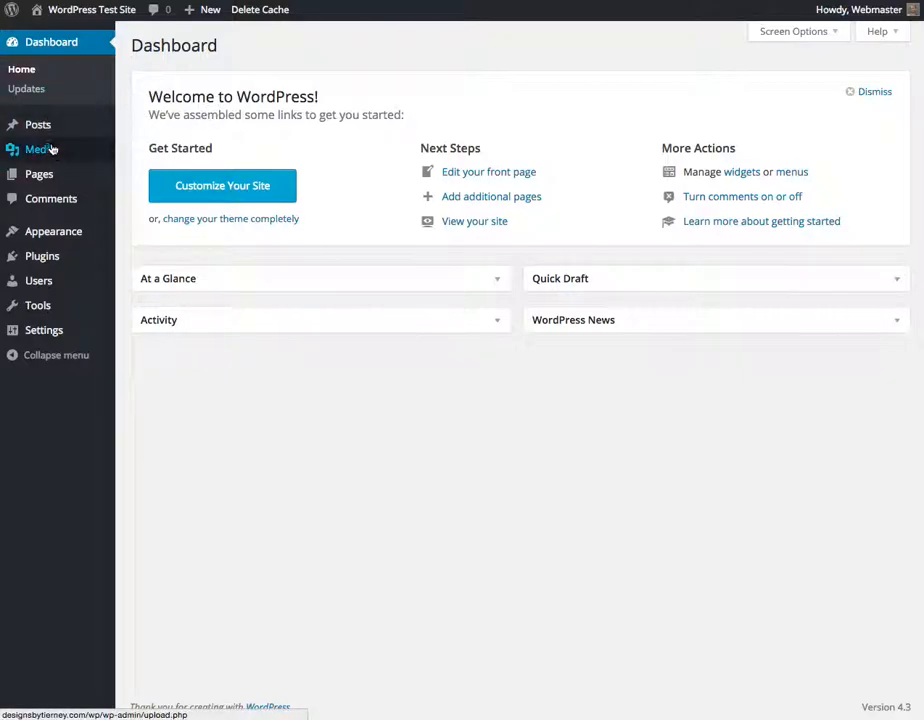
mouse_move(40, 172)
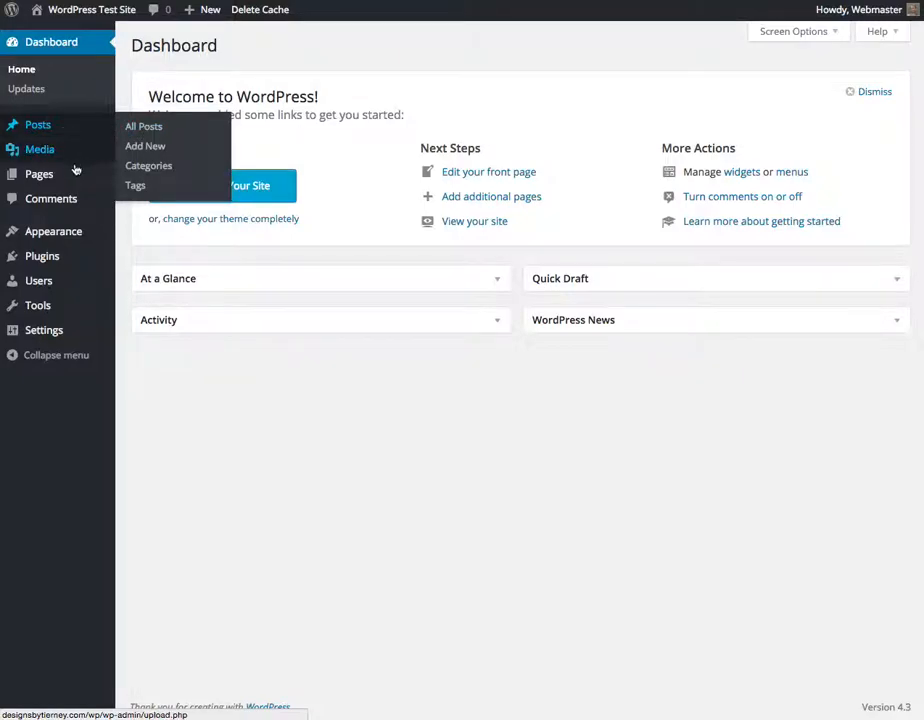
mouse_move(40, 174)
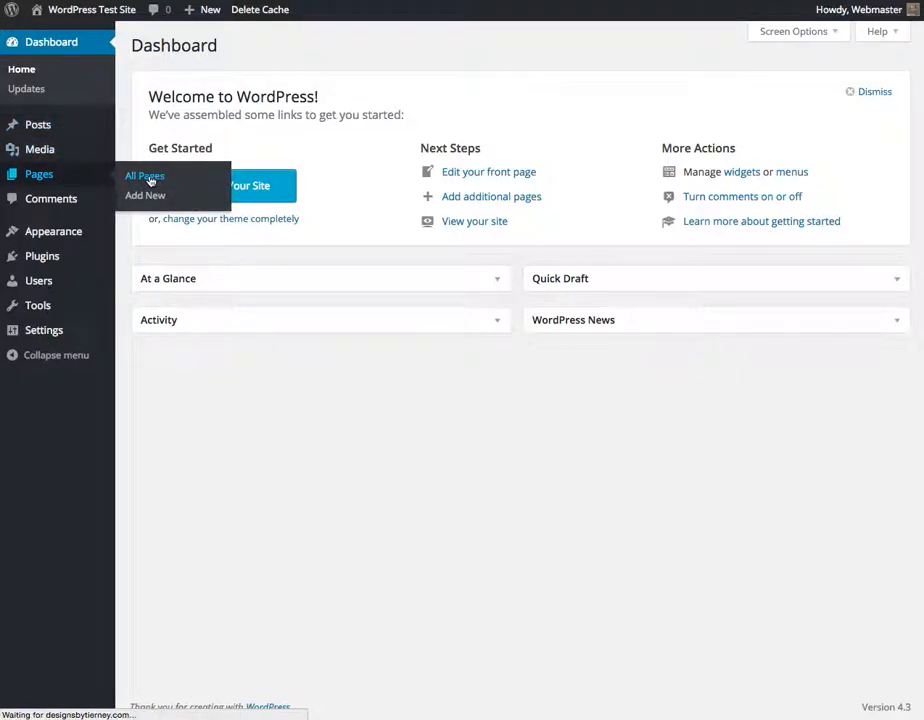
- Open the All Pages list showing Home (Front Page), Projects and Sample Page
click(144, 176)
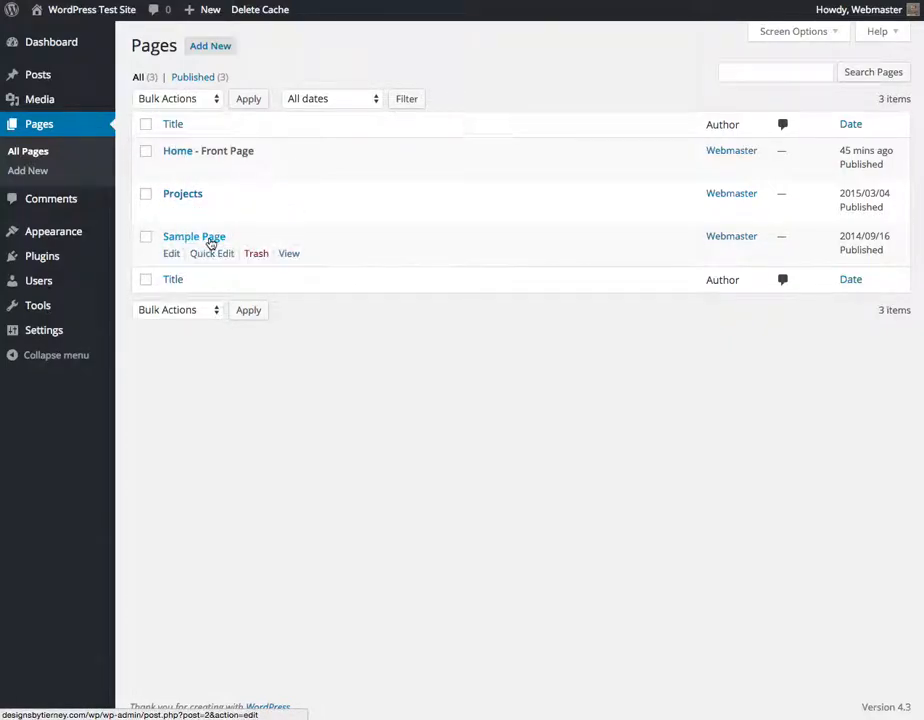
mouse_move(176, 150)
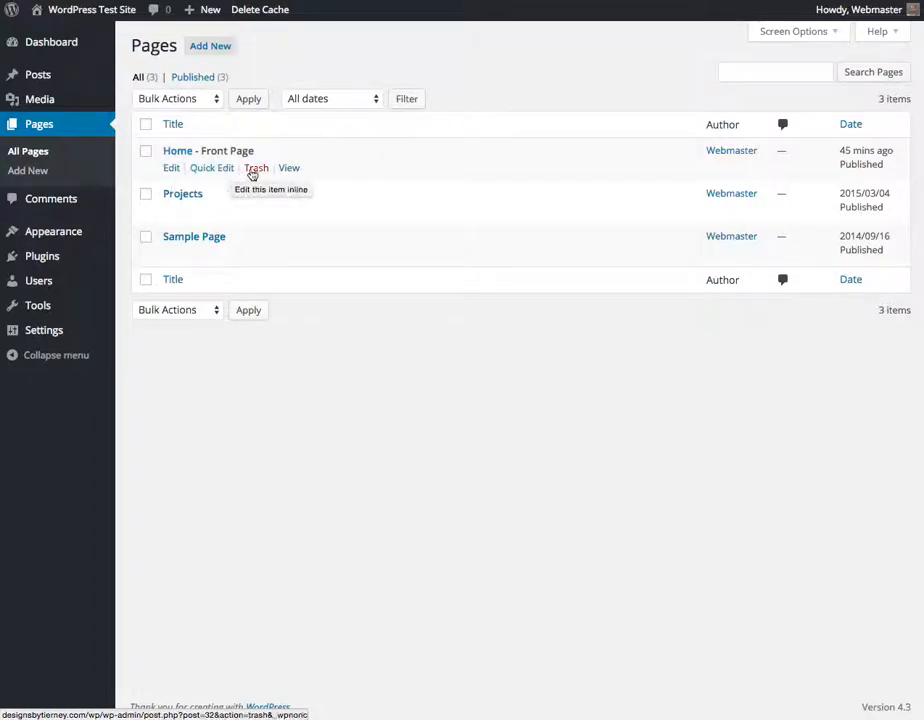
mouse_move(176, 150)
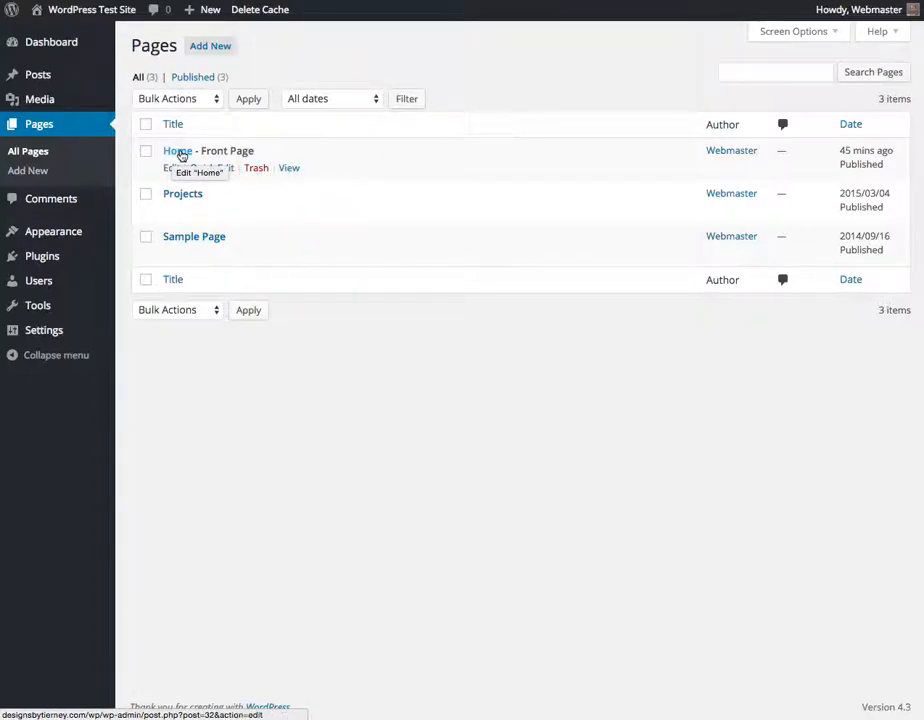
mouse_move(184, 192)
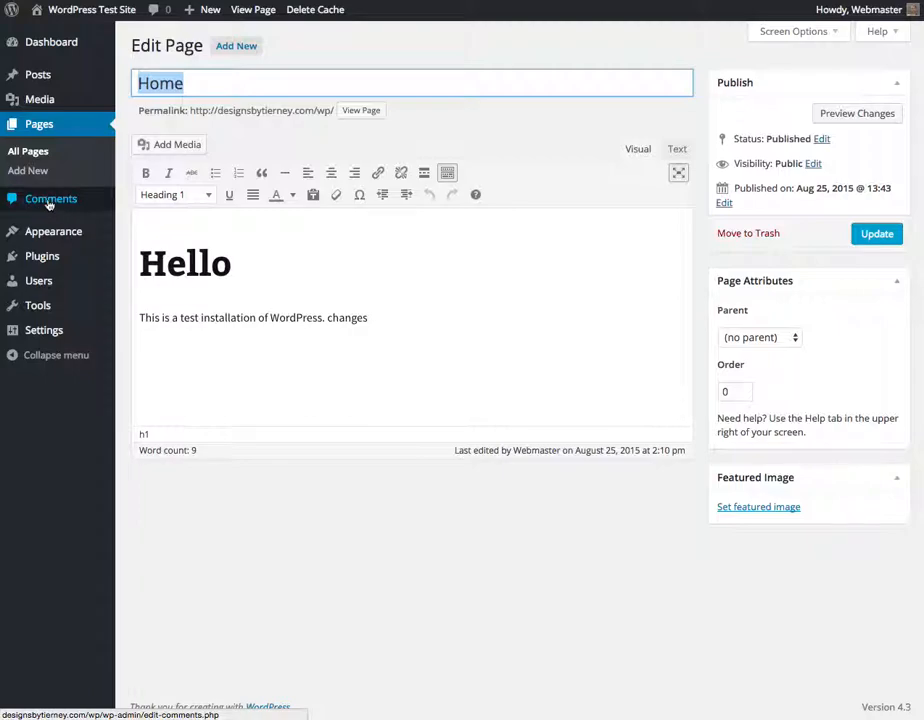
mouse_move(76, 208)
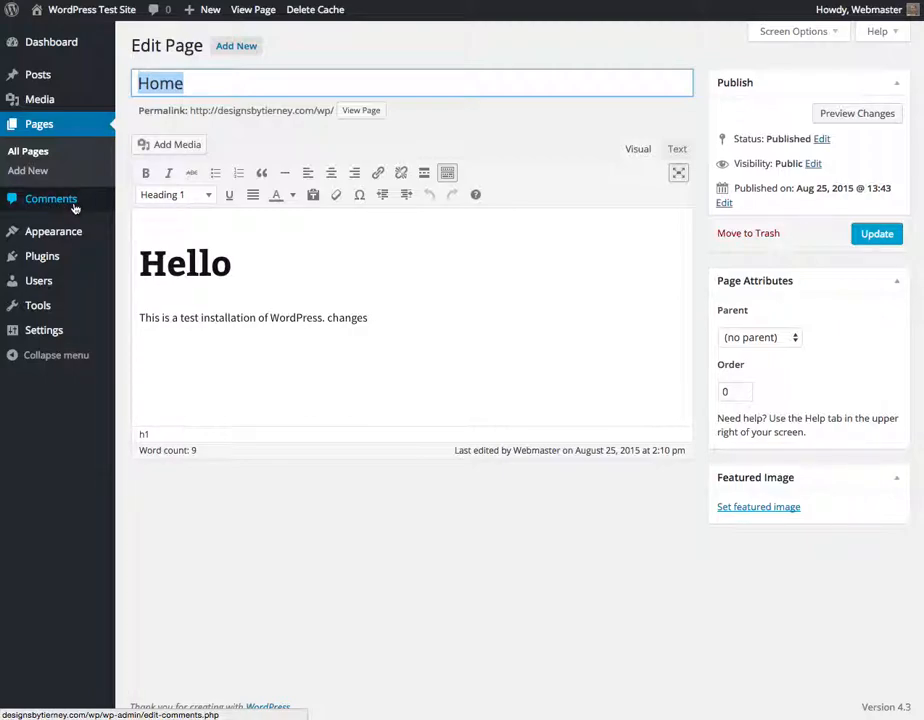
mouse_move(64, 204)
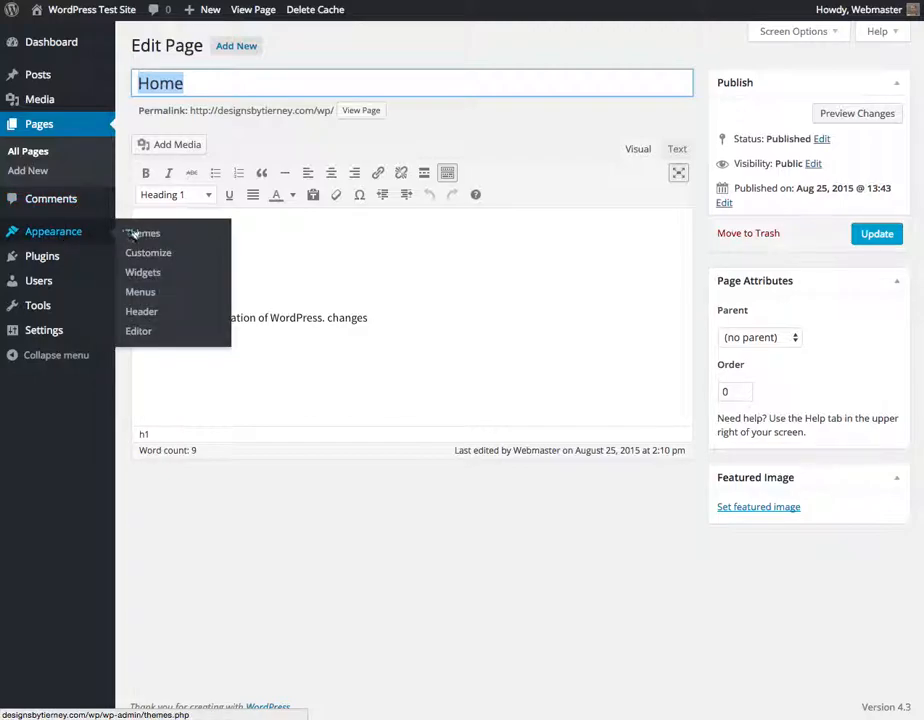
mouse_move(148, 252)
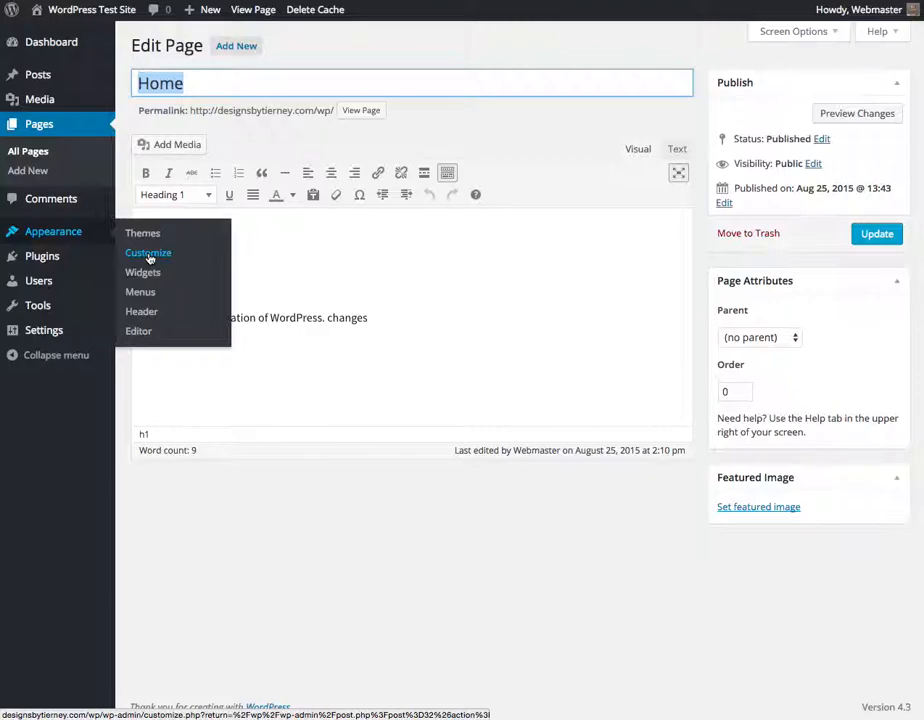
mouse_move(142, 272)
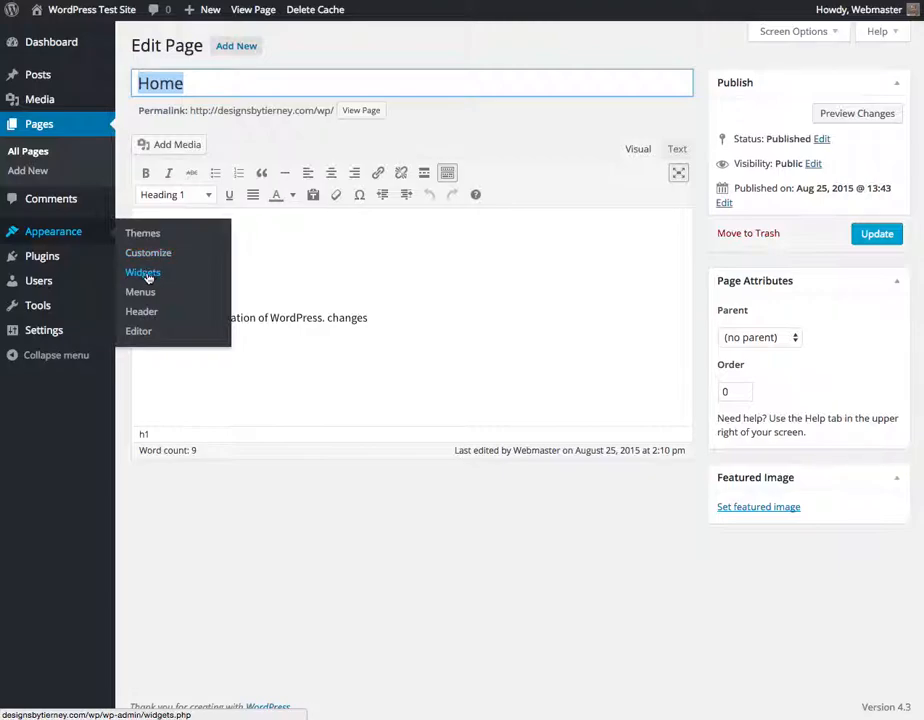
mouse_move(140, 292)
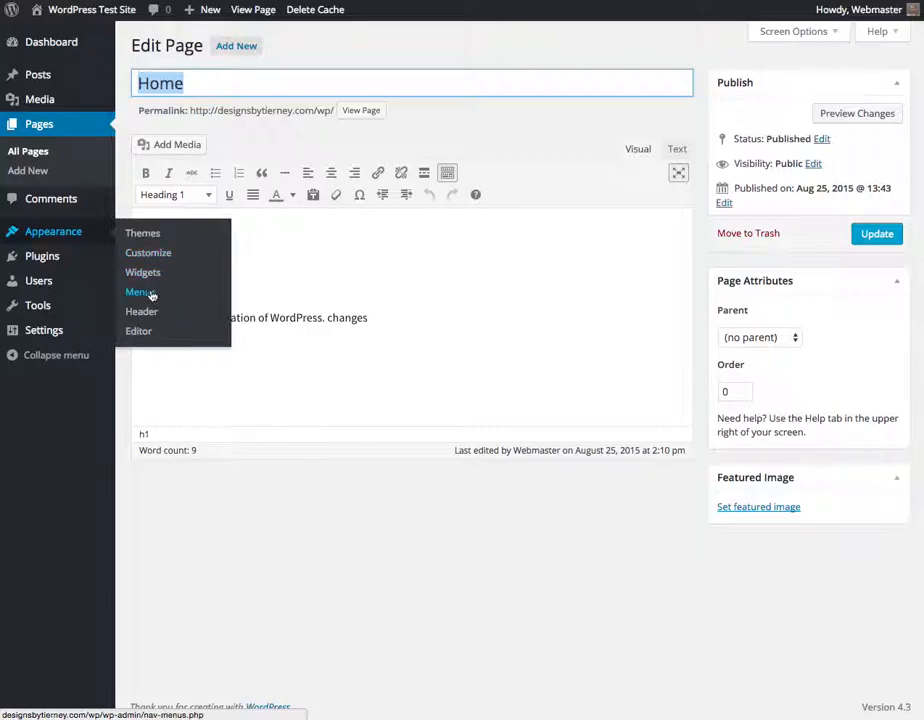
mouse_move(140, 312)
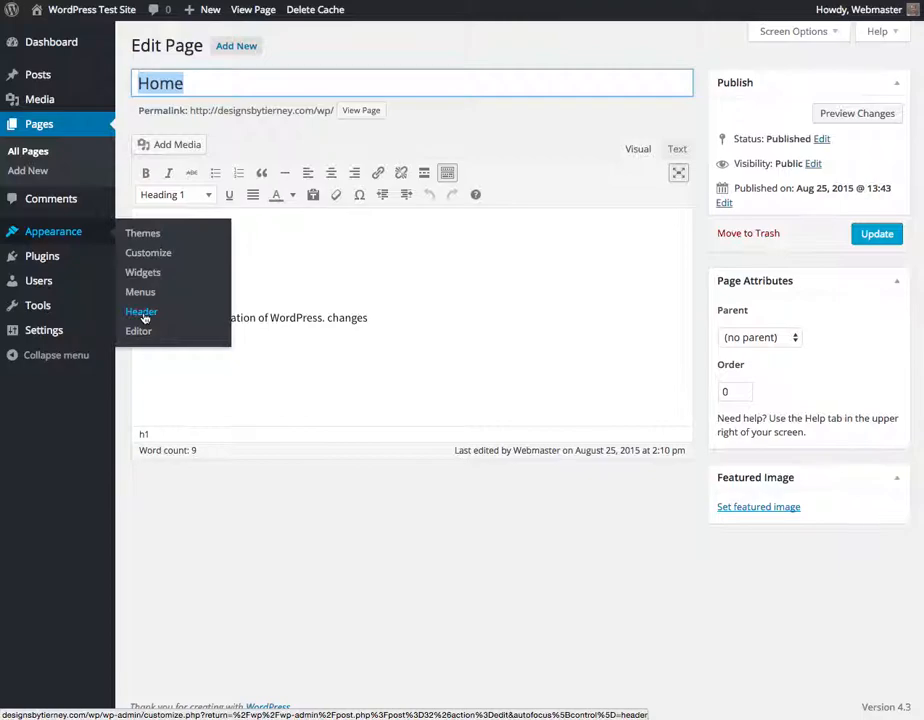
mouse_move(42, 256)
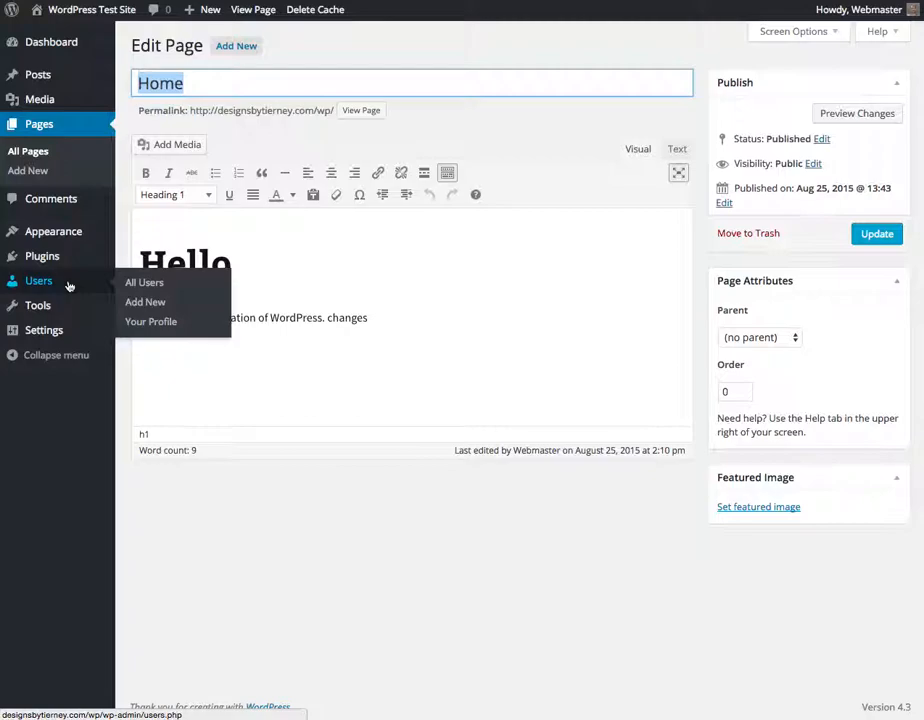
mouse_move(38, 304)
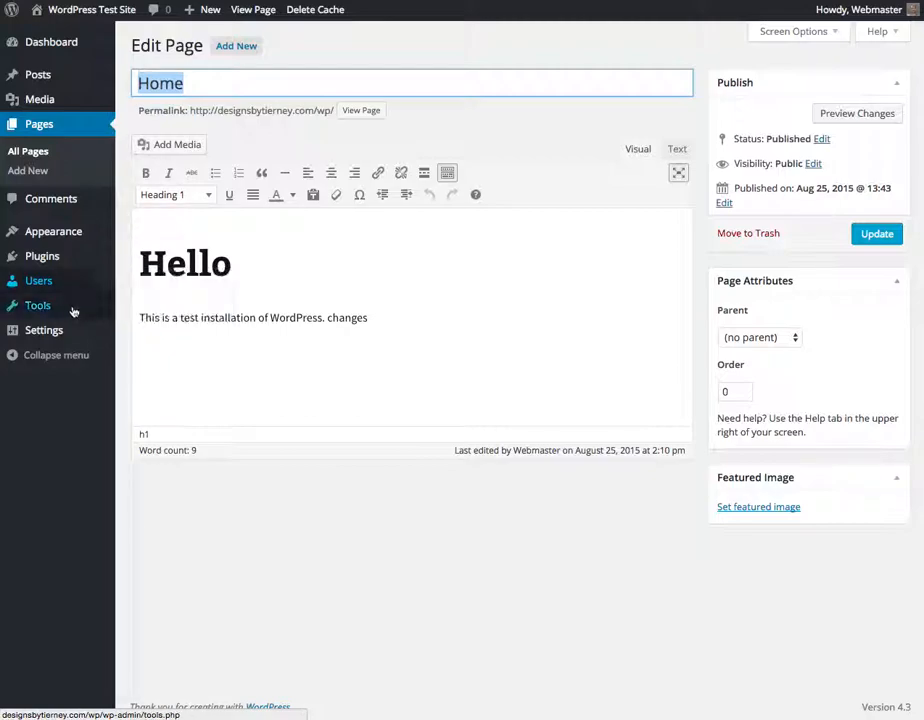
click(44, 330)
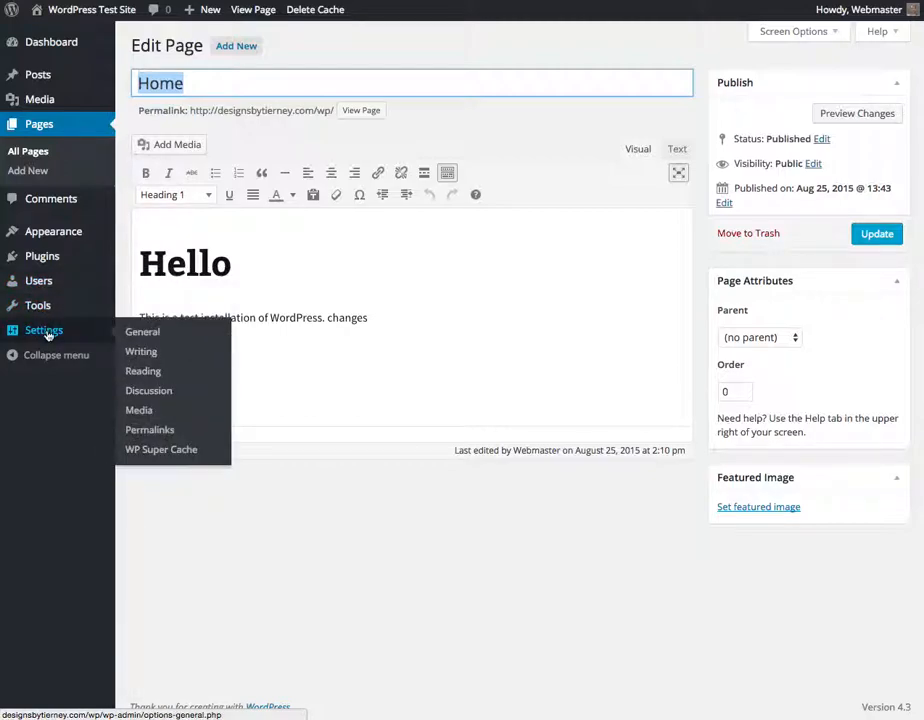
mouse_move(160, 448)
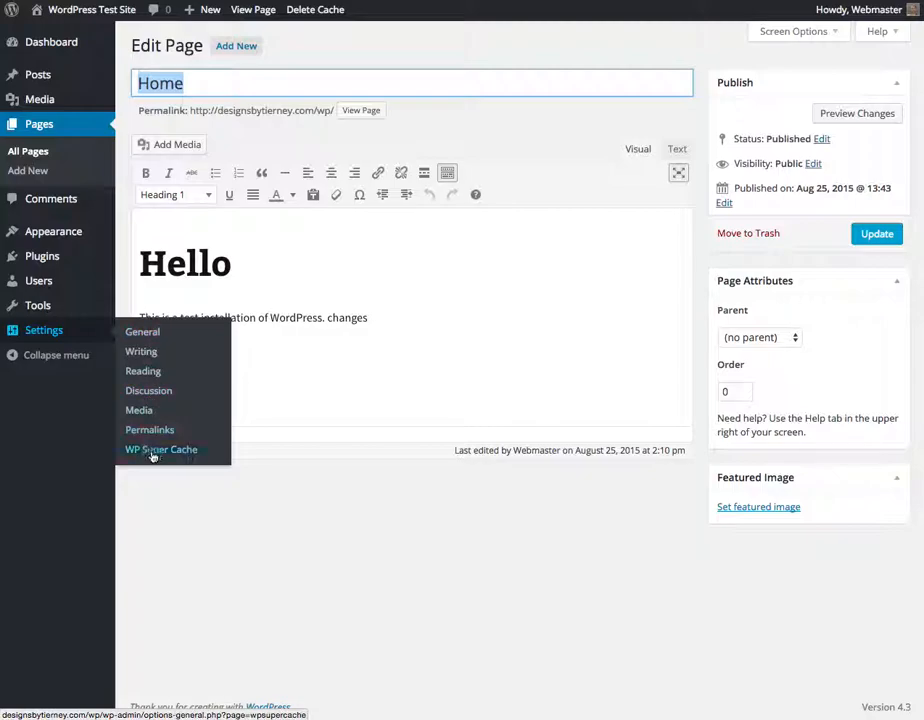
mouse_move(140, 410)
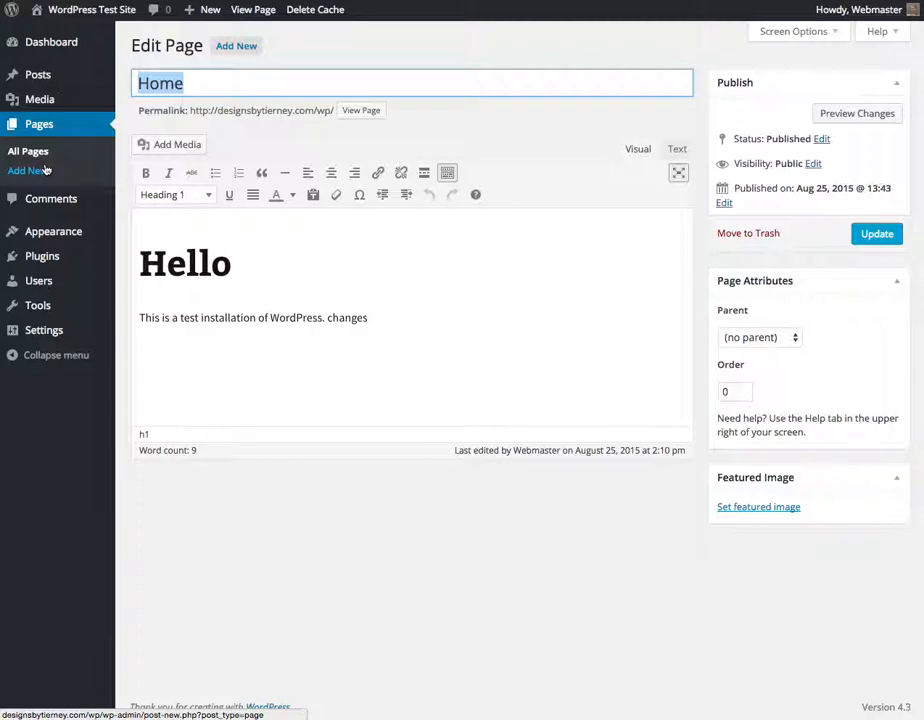
mouse_move(52, 42)
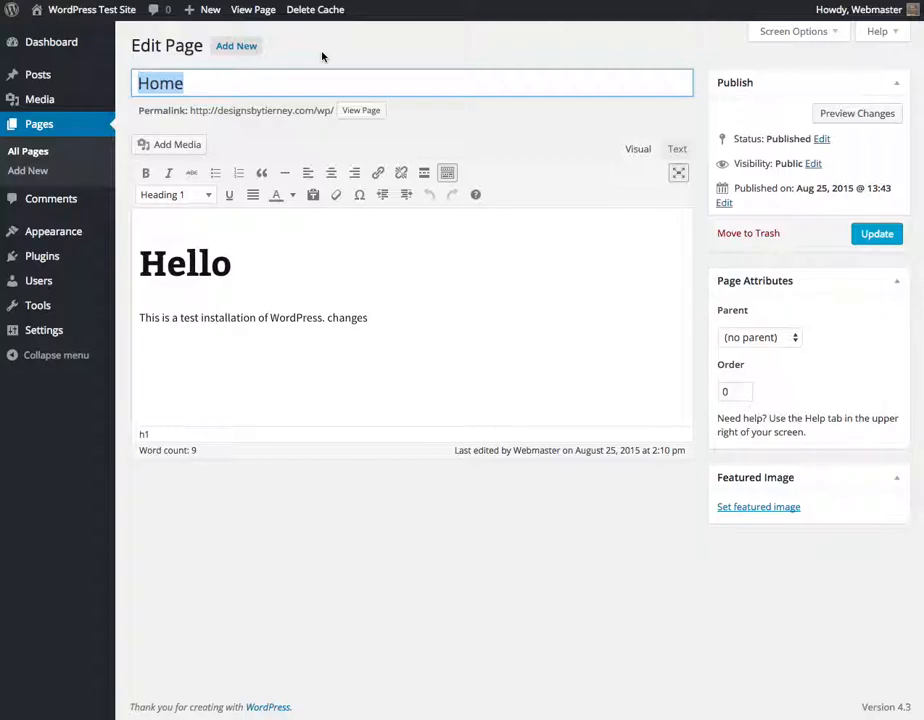
mouse_move(28, 170)
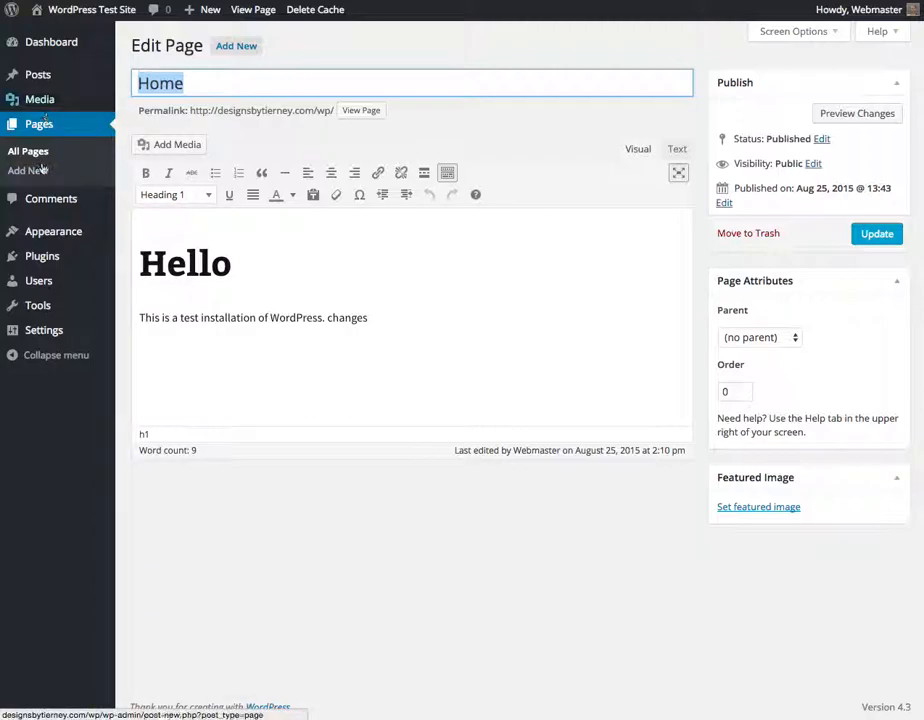